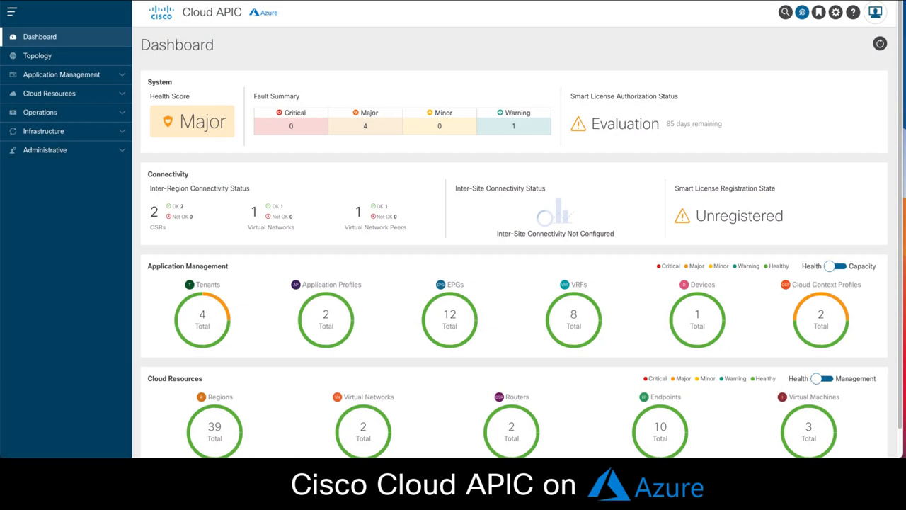
mouse_move(803, 37)
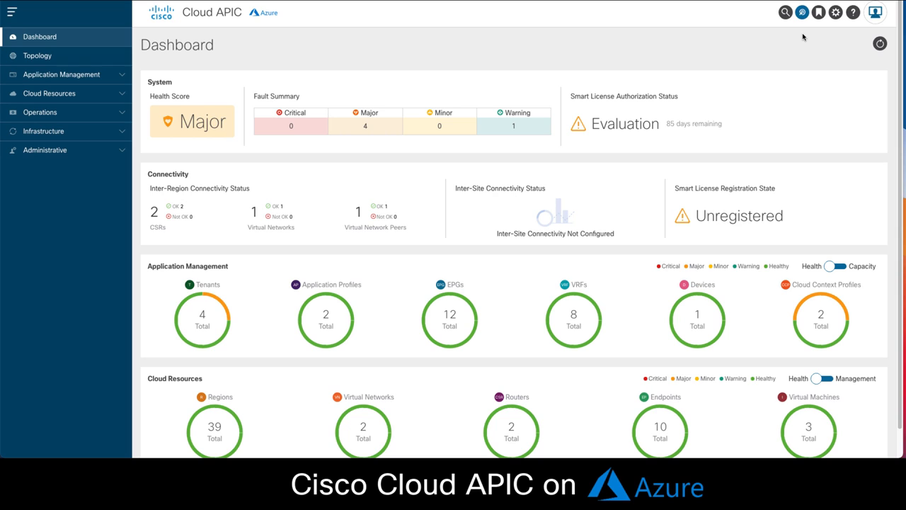
mouse_move(801, 11)
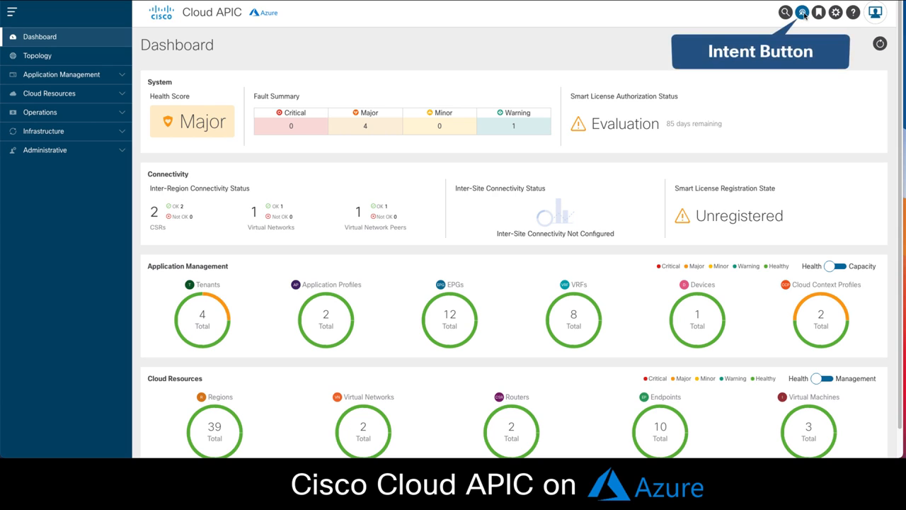
Step: Open the 'What would you like to do?' quick task list from the Intent button
left_click(801, 11)
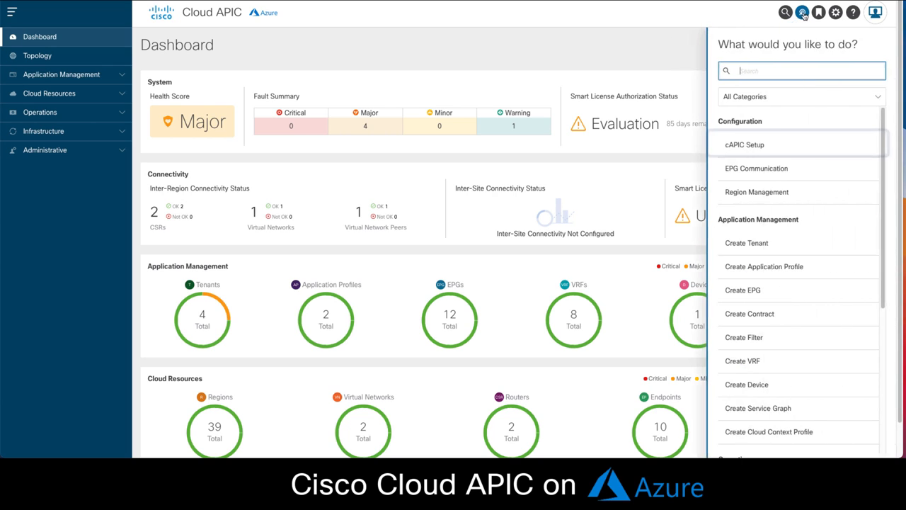
left_click(745, 144)
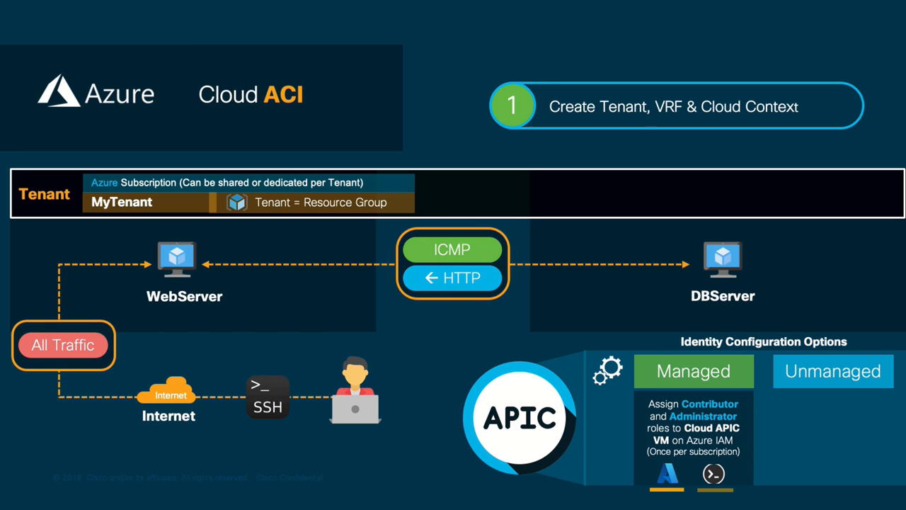
Step: Show the step 1 overview slide: Create Tenant, VRF & Cloud Context
left_click(833, 371)
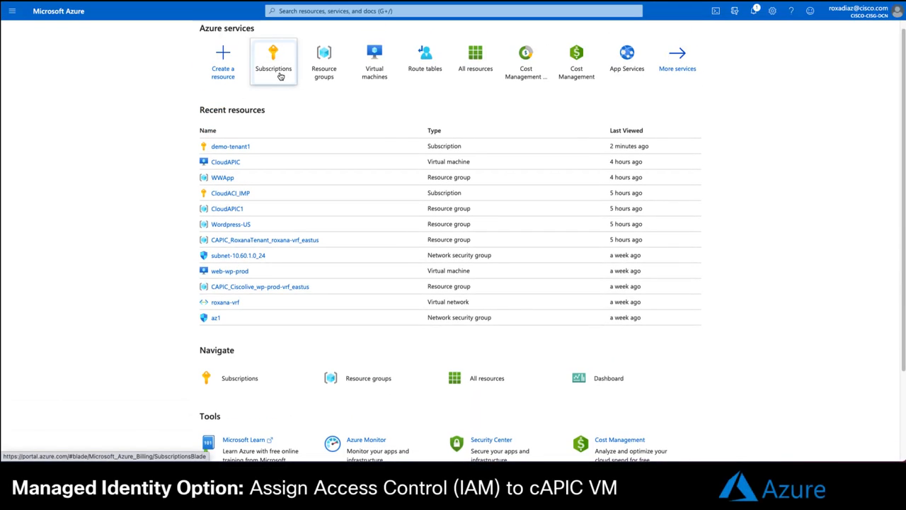
Step: Start a new role assignment in Access control (IAM) of subscription demo-tenant1
left_click(273, 59)
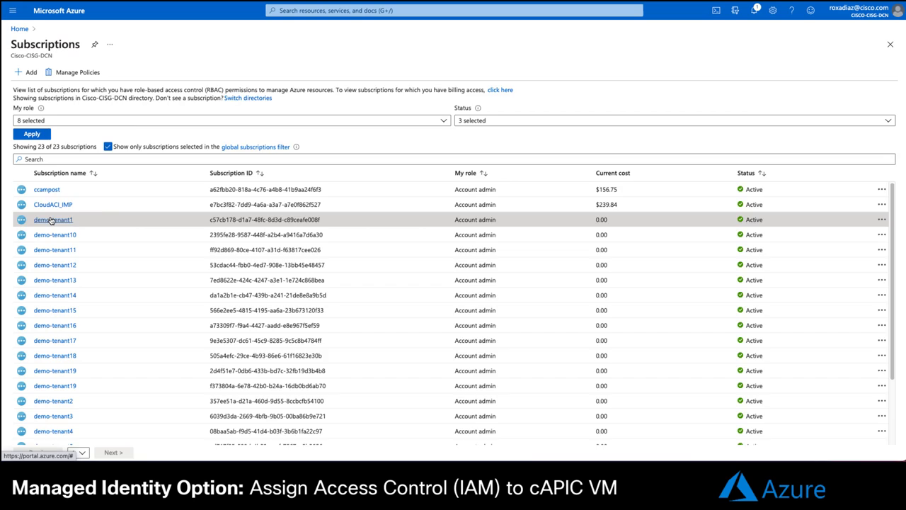
left_click(54, 220)
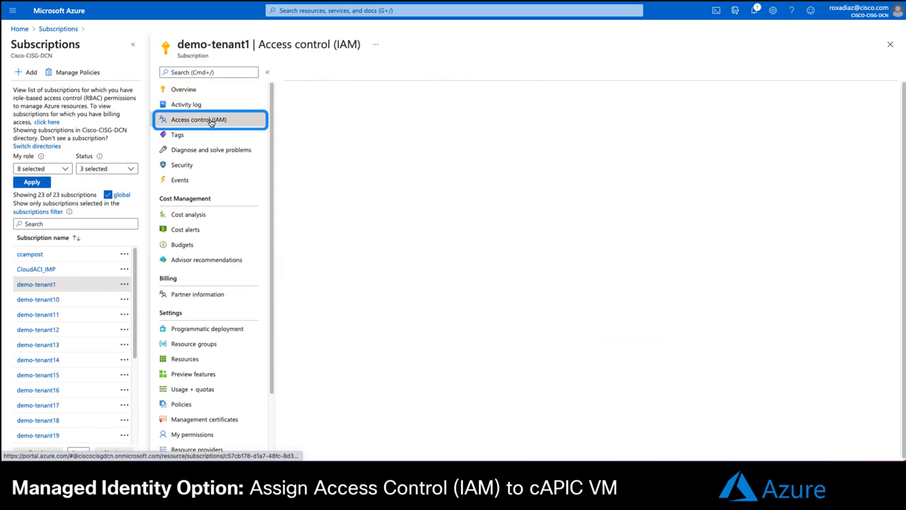
left_click(198, 119)
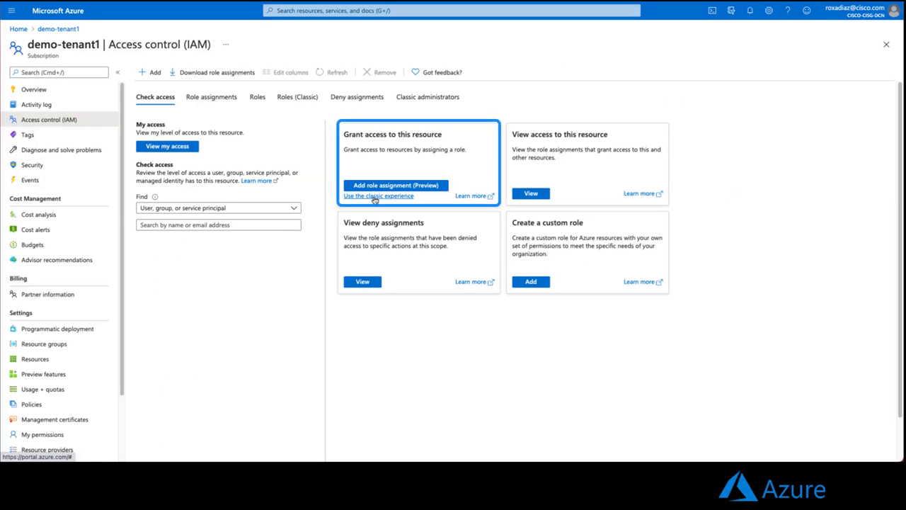
left_click(395, 184)
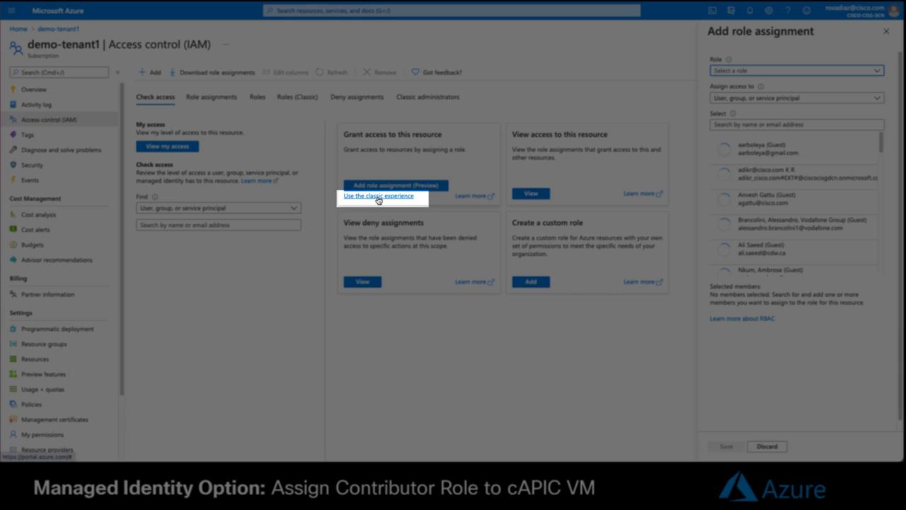
Step: Assign the Contributor role to the CloudAPIC virtual machine identity
left_click(796, 71)
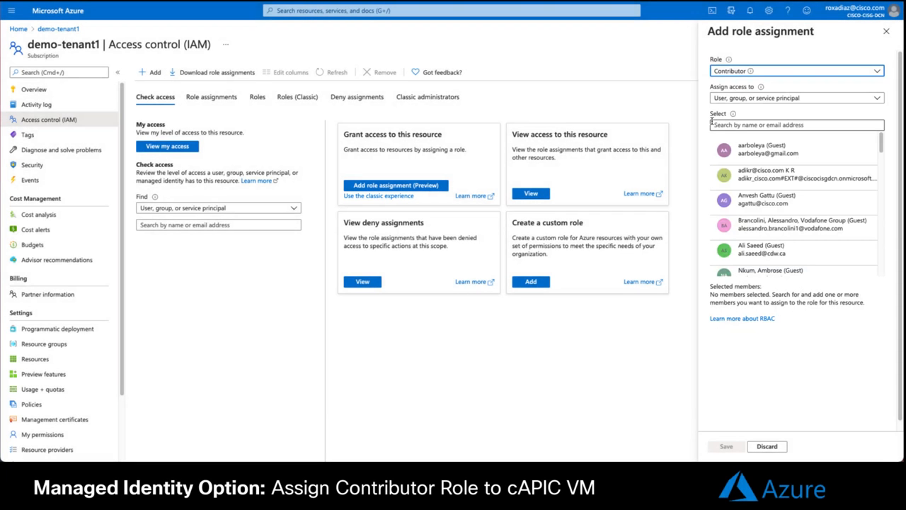
left_click(796, 98)
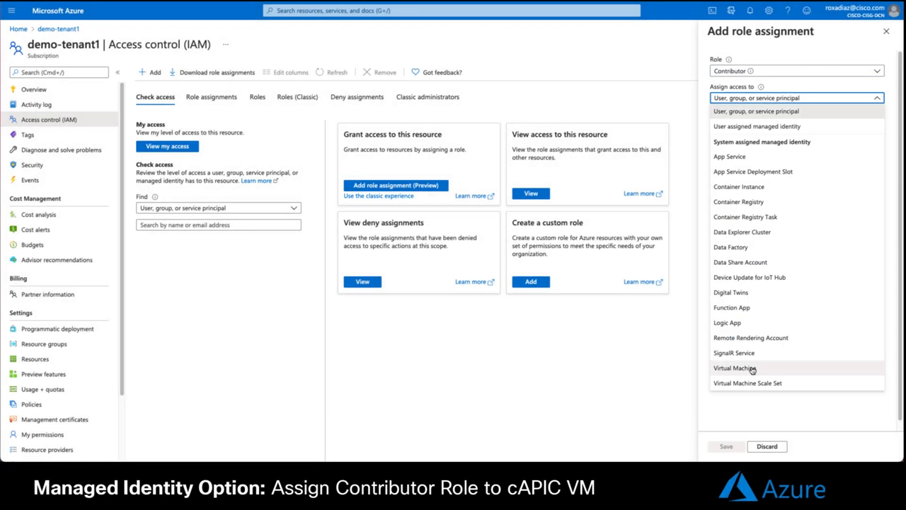
left_click(734, 368)
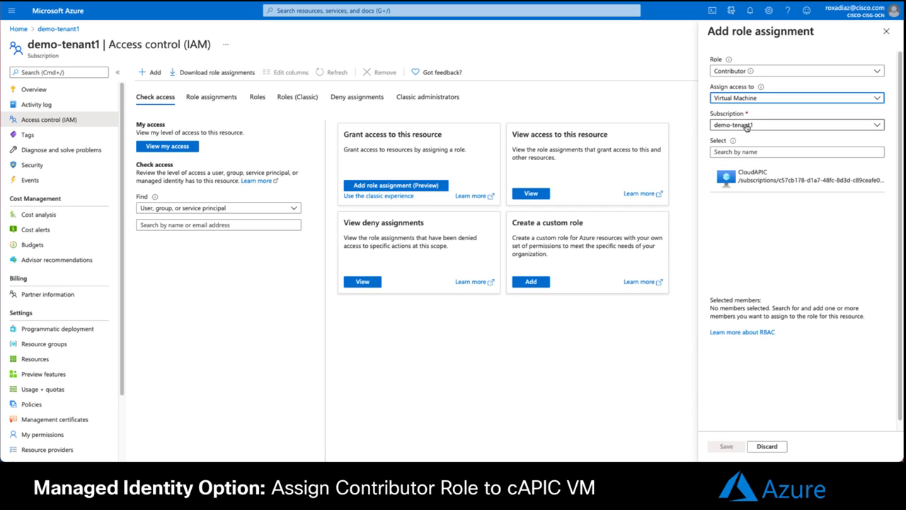
left_click(796, 125)
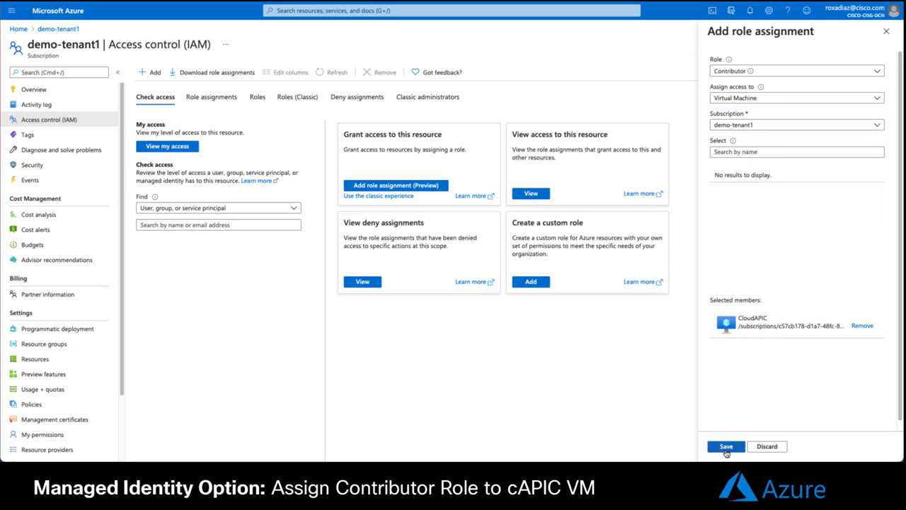
Step: Save the Contributor assignment and add a User Access Administrator role for CloudAPIC
left_click(725, 446)
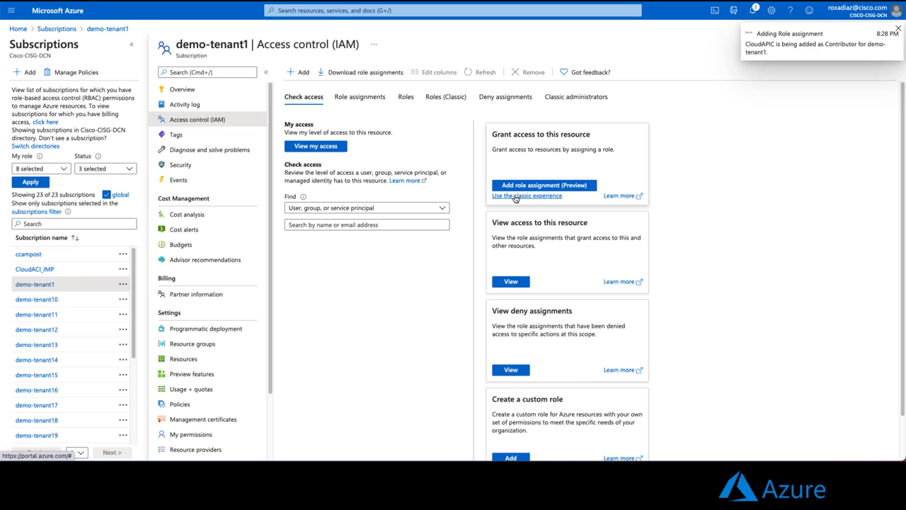
left_click(543, 185)
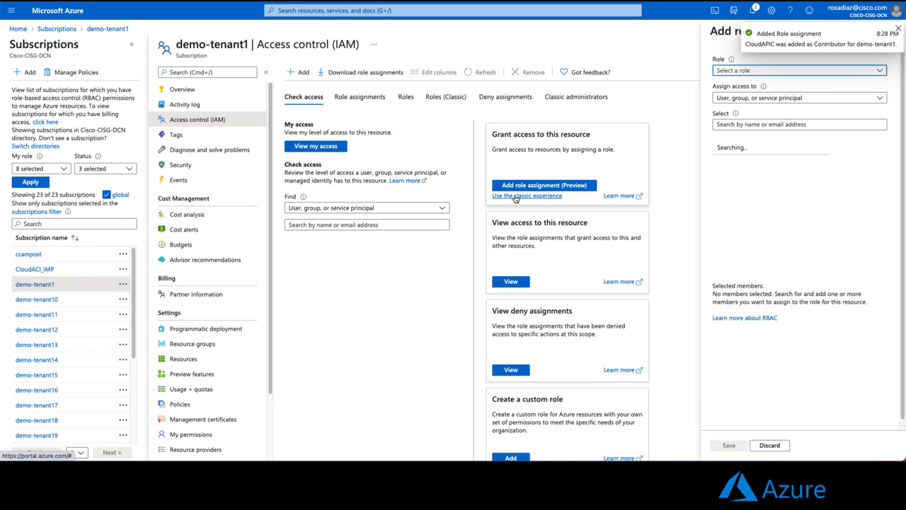
left_click(798, 71)
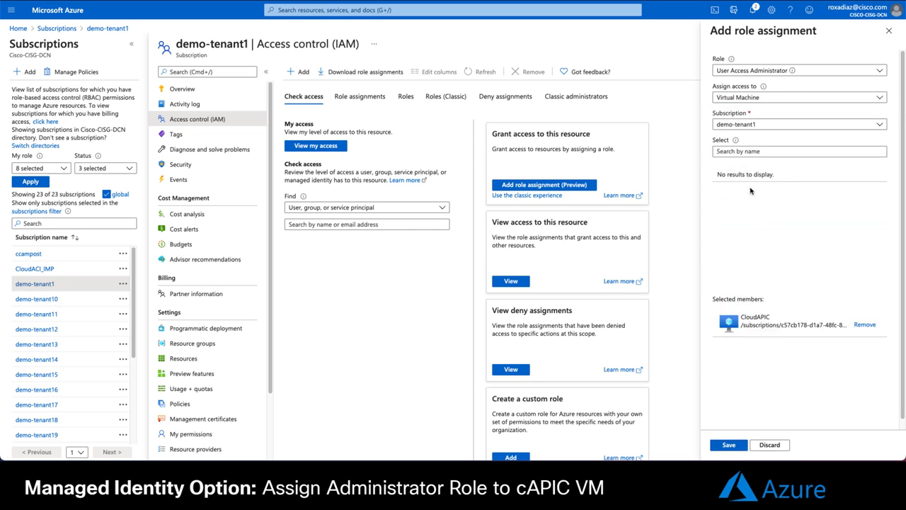
left_click(727, 444)
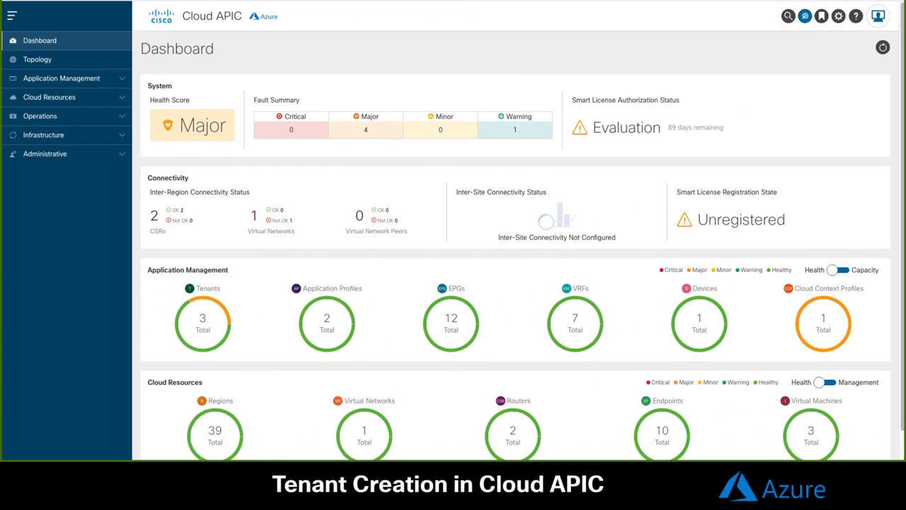
Step: Start Create Tenant from Application Management > Tenants > Actions
left_click(61, 78)
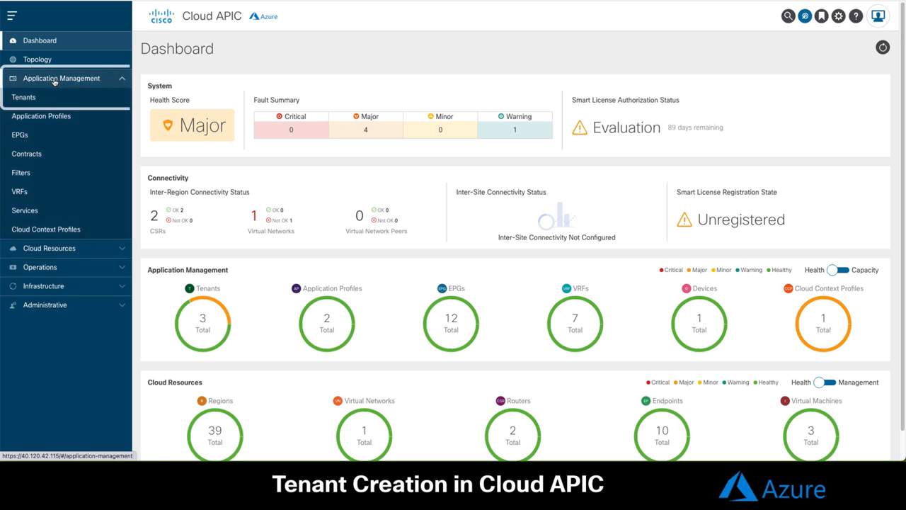
left_click(23, 96)
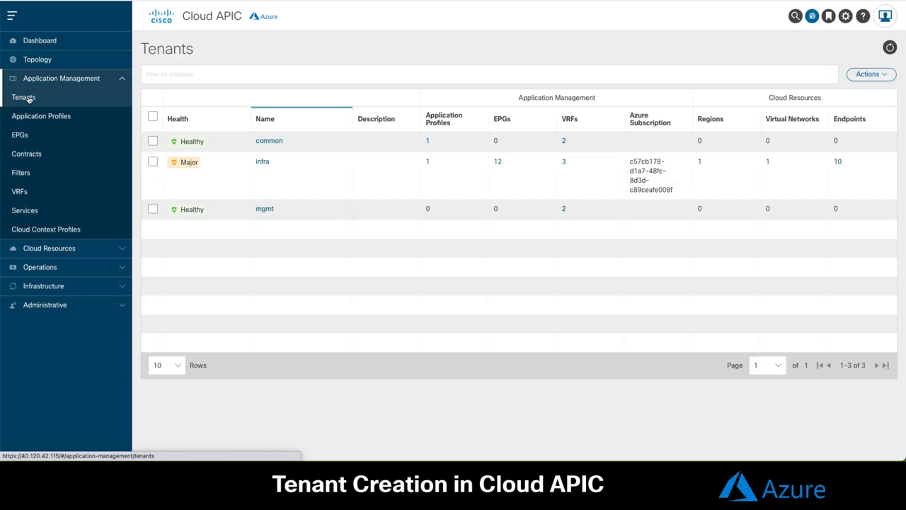
left_click(870, 74)
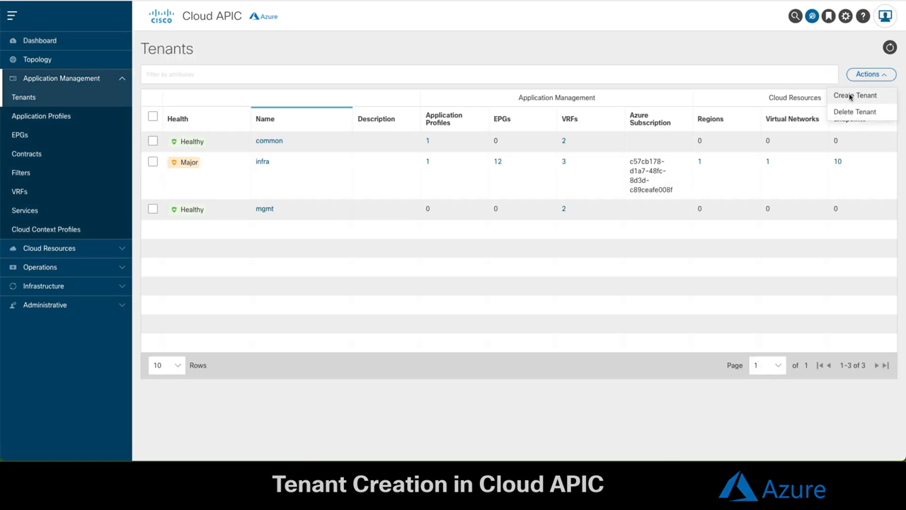
left_click(855, 97)
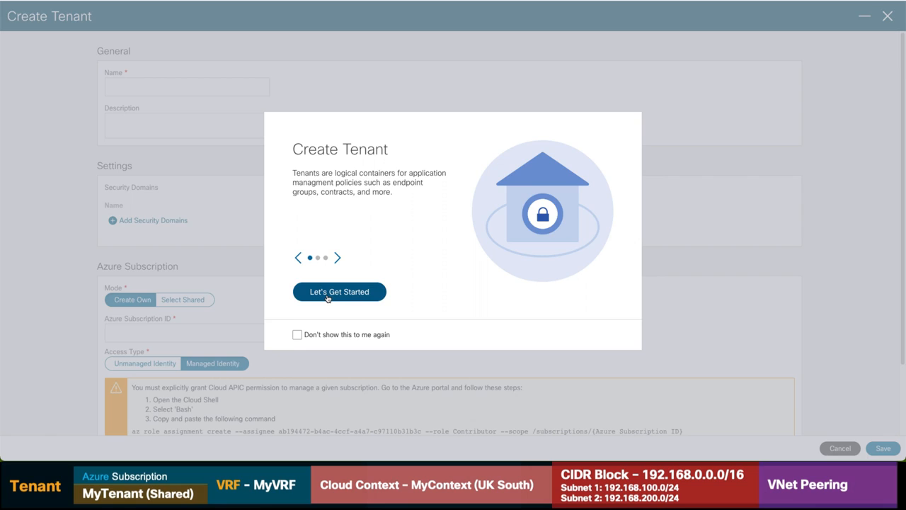
left_click(340, 292)
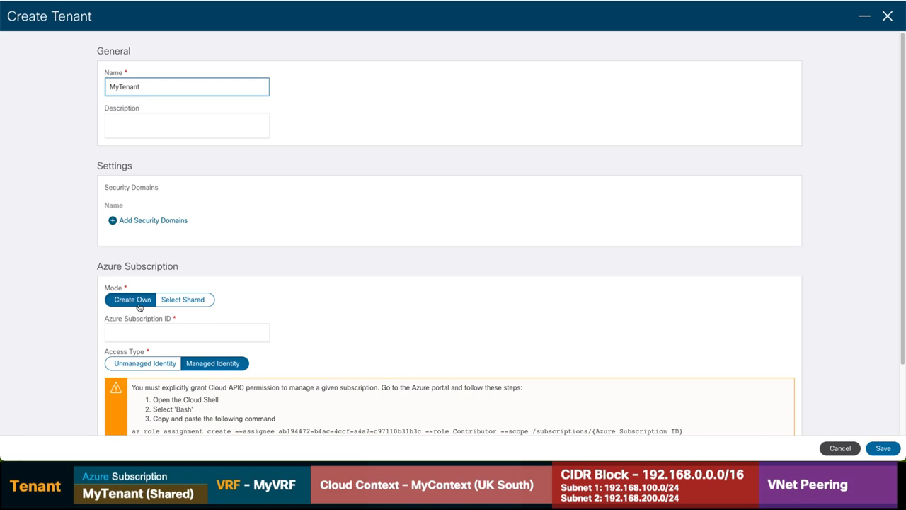
Step: Give MyTenant the shared azure-infra Azure subscription
left_click(184, 298)
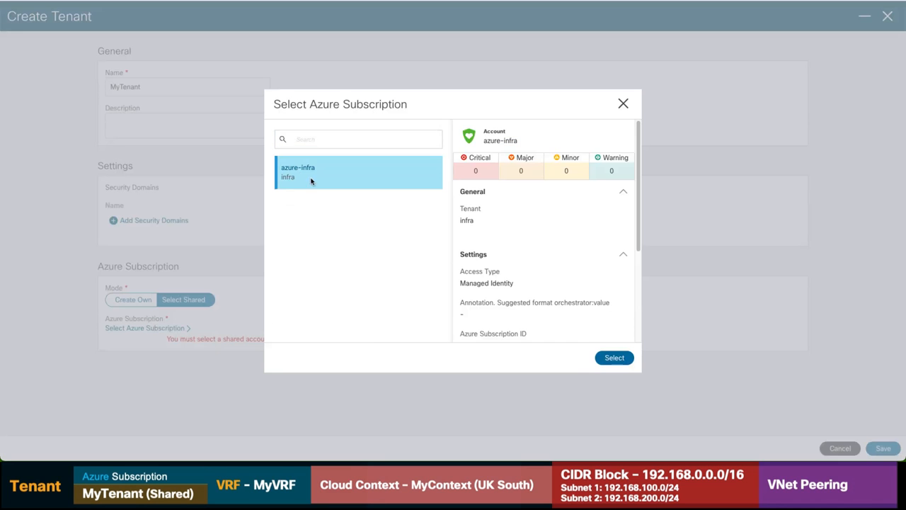
left_click(615, 357)
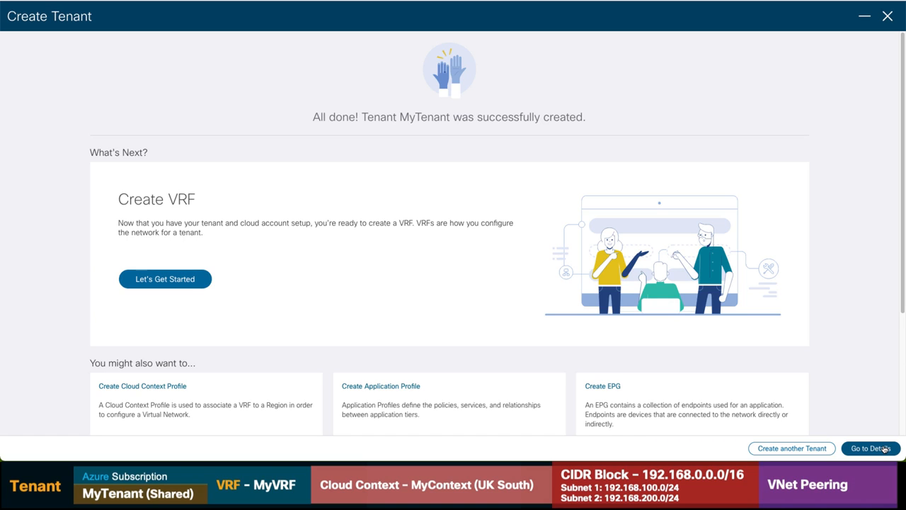
mouse_move(277, 315)
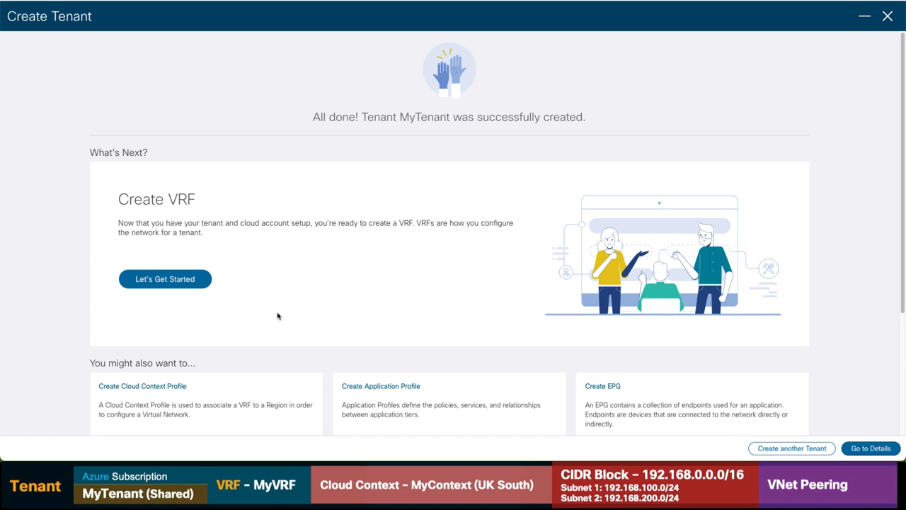
Step: Create VRF MyVRF under tenant MyTenant and save it
left_click(164, 277)
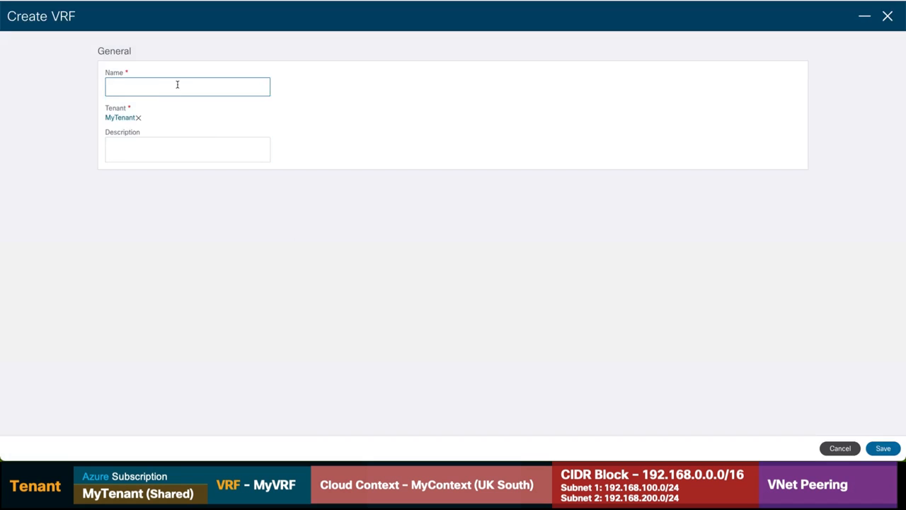
type("MyVRF")
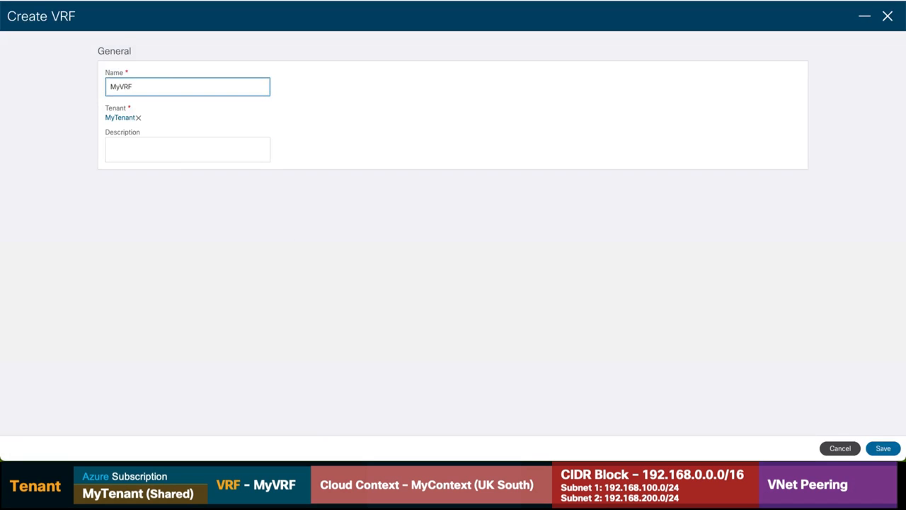
left_click(883, 447)
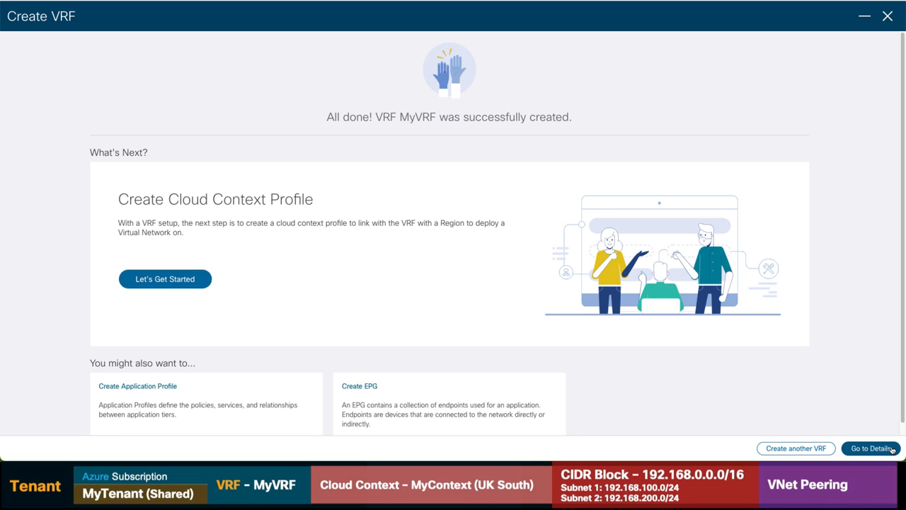
Step: Begin cloud context profile MyContext with VRF MyVRF and region uksouth
left_click(164, 278)
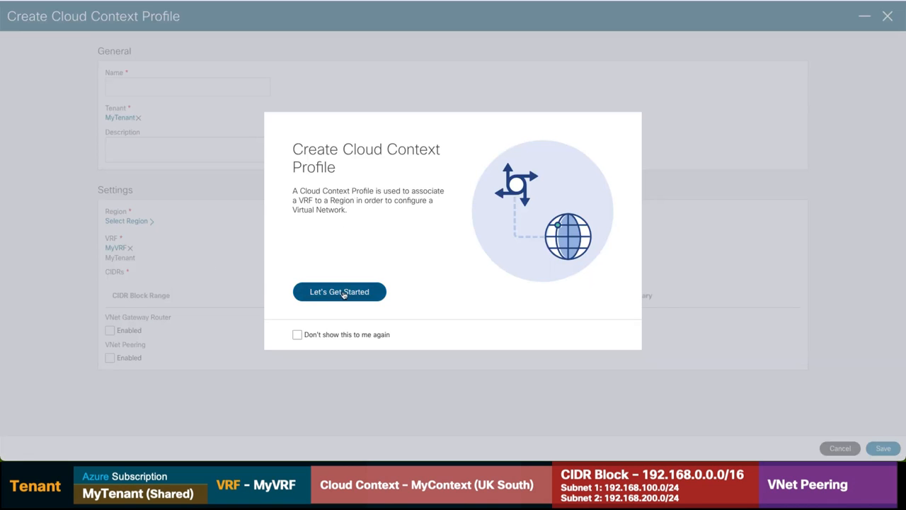
left_click(340, 292)
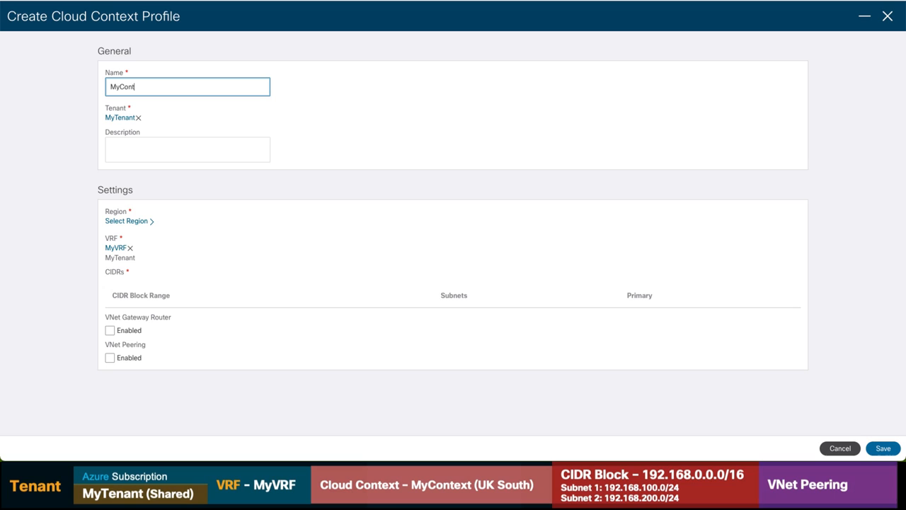
type("ext")
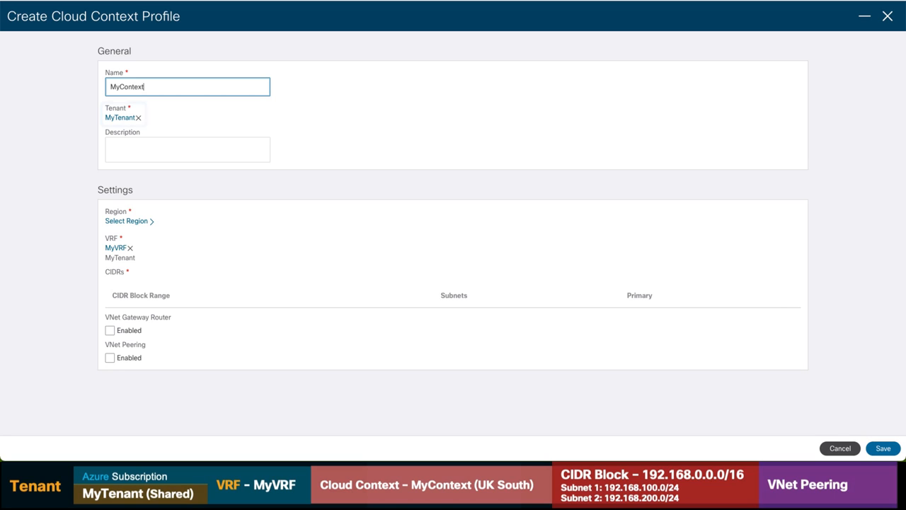
left_click(123, 116)
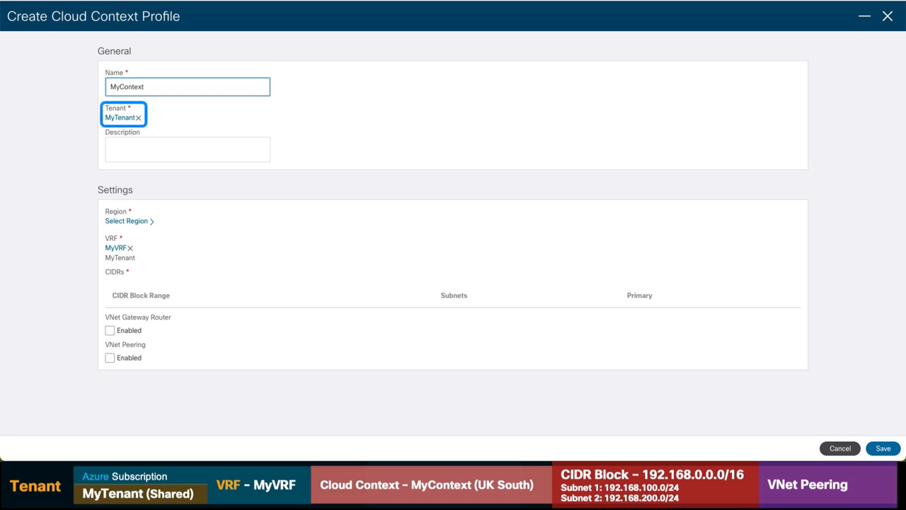
left_click(186, 86)
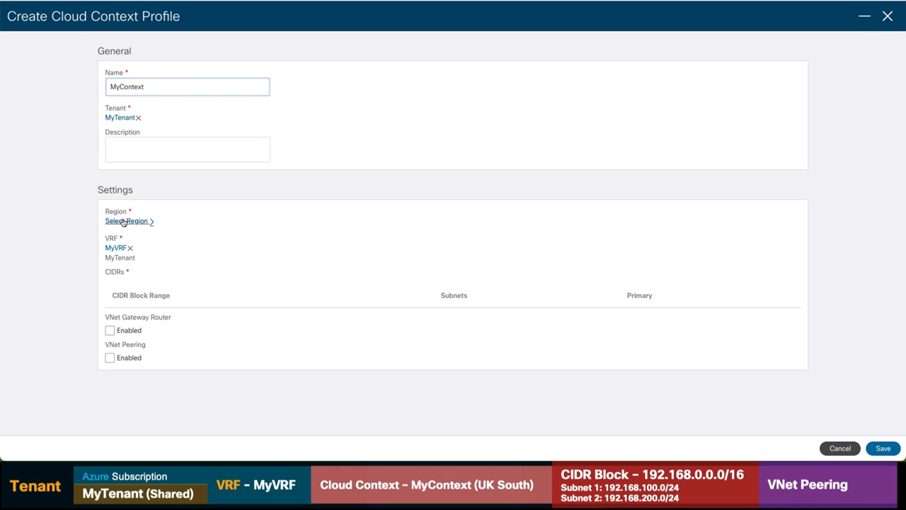
left_click(127, 220)
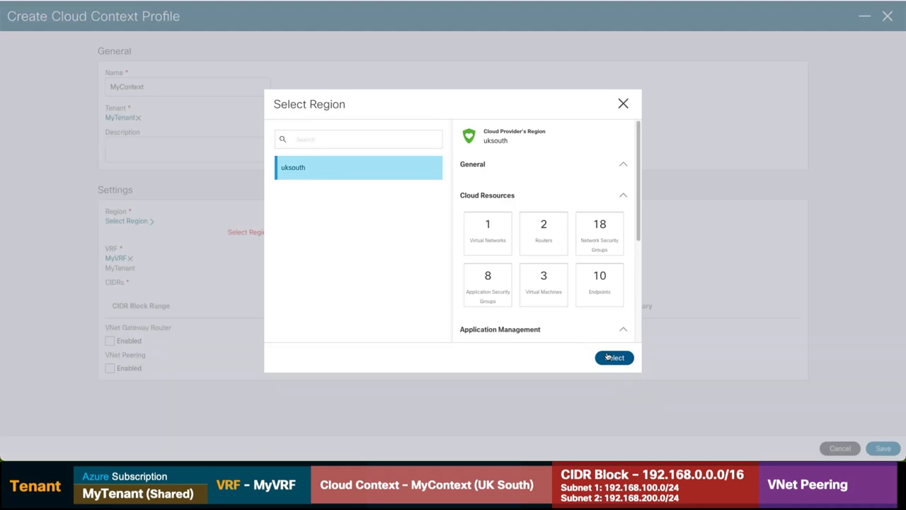
left_click(613, 357)
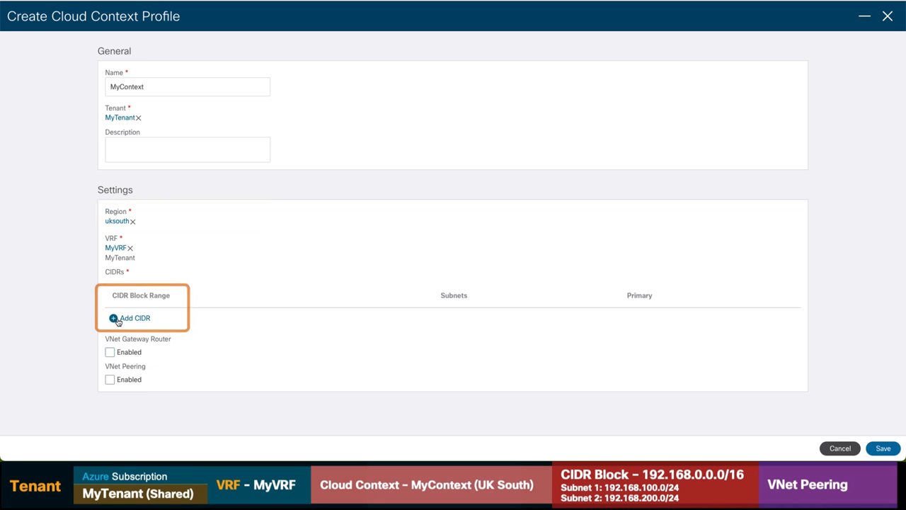
Step: Add primary CIDR 192.168.0.0/16 with subnets 192.168.100.0/24 and 192.168.200.0/24, and enable VNet peering
left_click(130, 317)
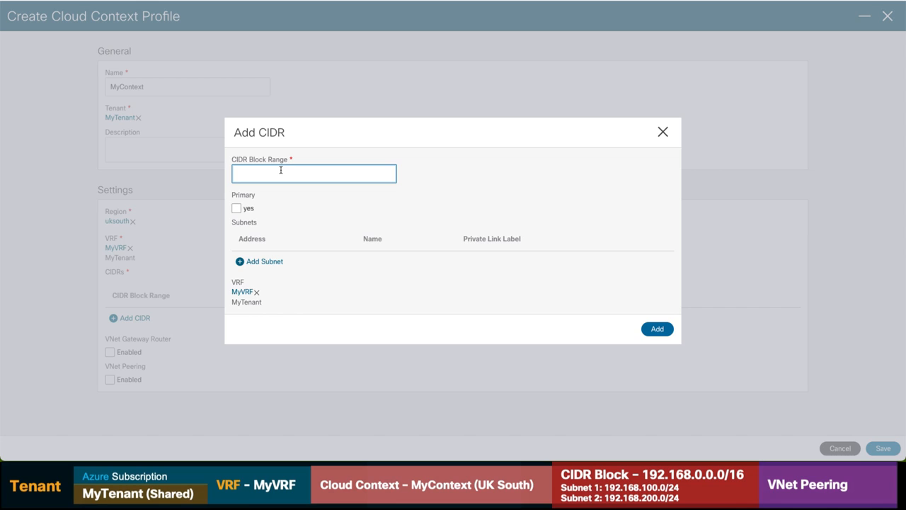
type("192.168.0.0/16")
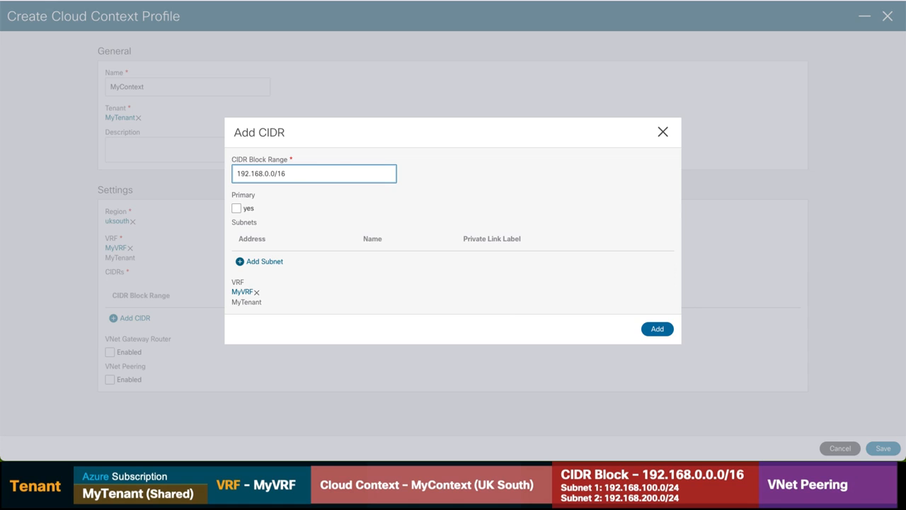
left_click(264, 261)
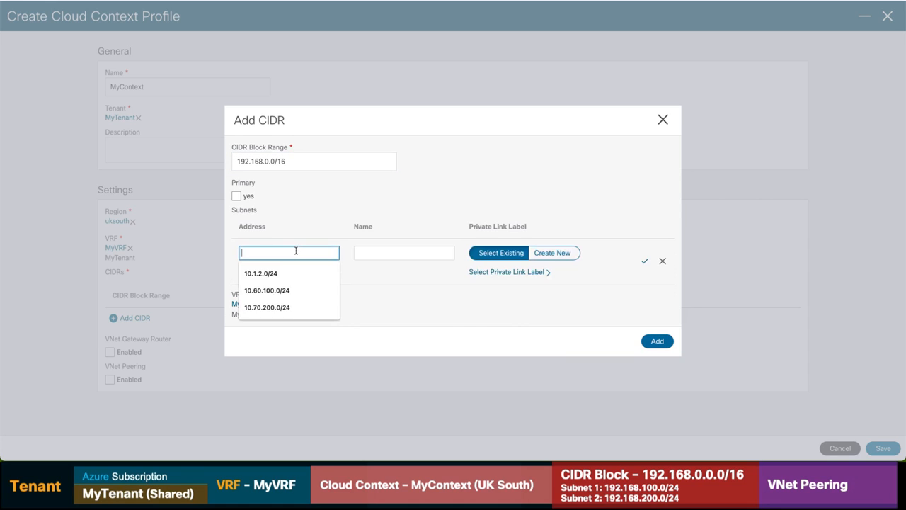
type("192.168.100.0/24")
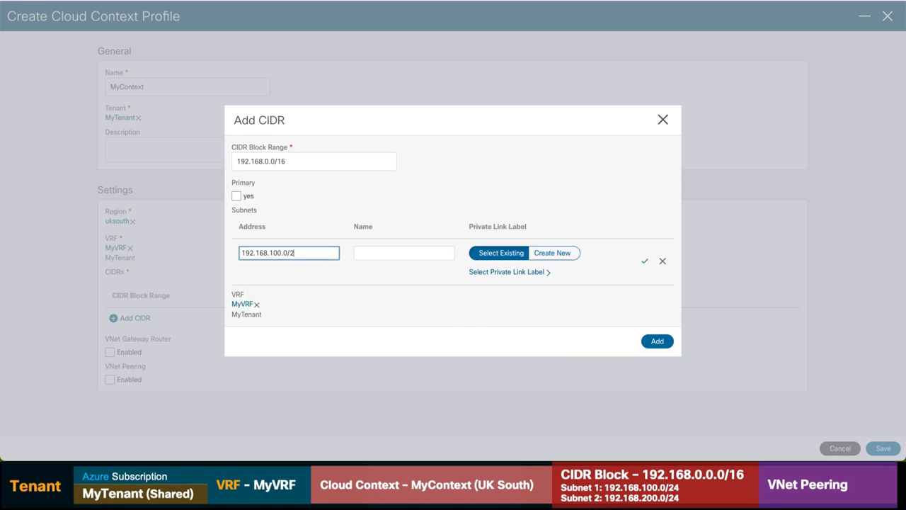
left_click(644, 261)
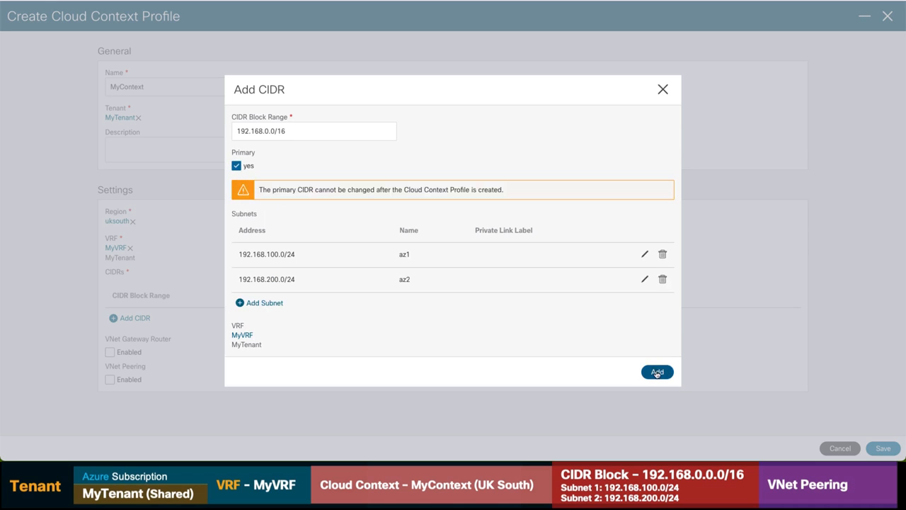
left_click(657, 371)
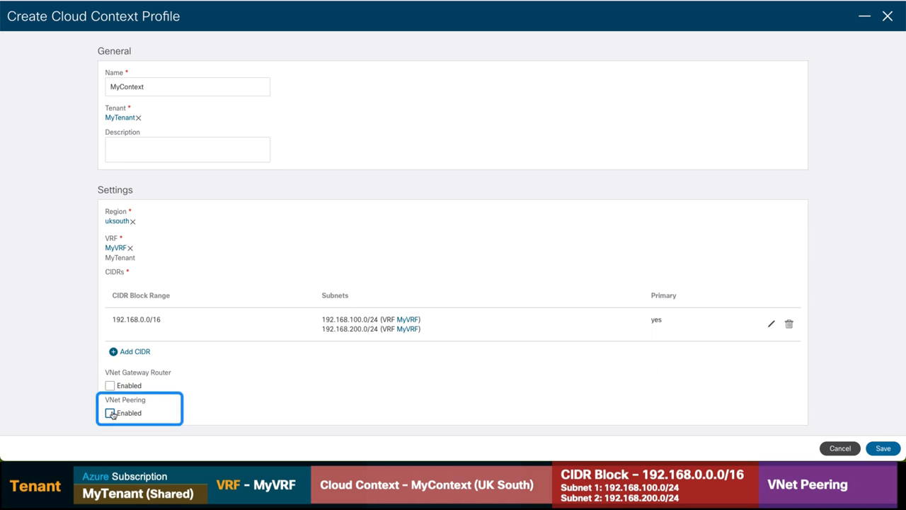
left_click(111, 413)
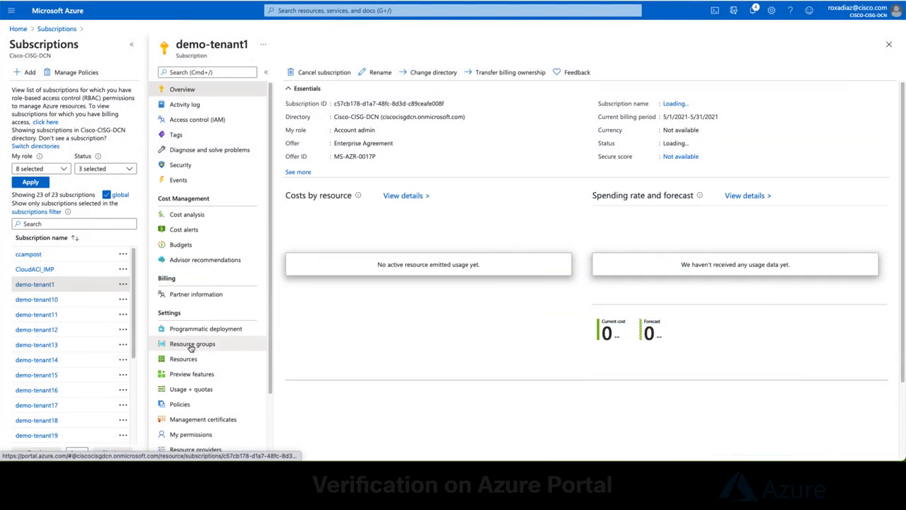
Step: Open resource group CAPIC_MyTenant_MyVRF_uksouth in subscription demo-tenant1
left_click(192, 344)
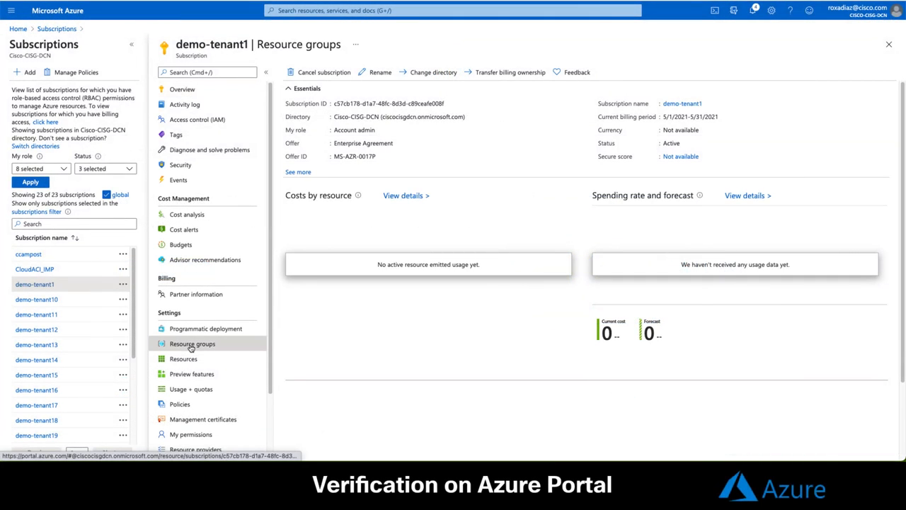
left_click(192, 344)
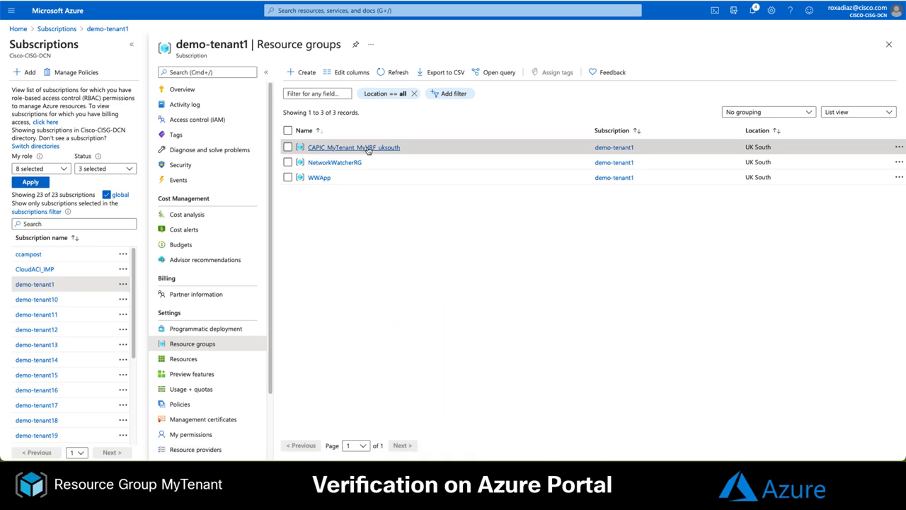
left_click(354, 146)
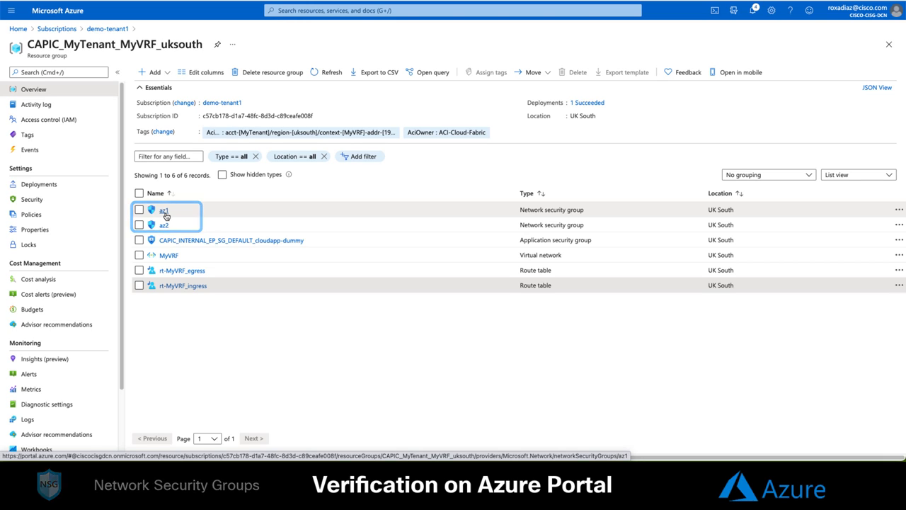
Step: Check the MyVRF virtual network's peering to the infra network is Connected
left_click(169, 254)
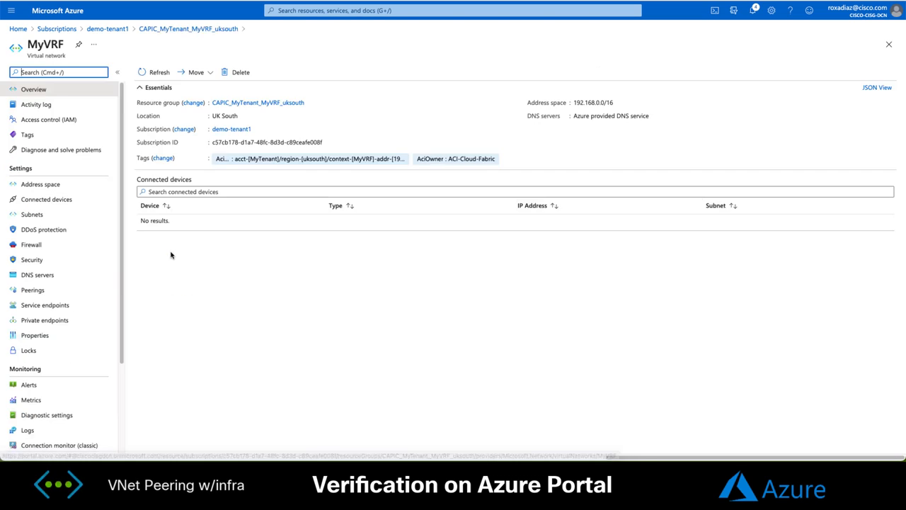
left_click(33, 289)
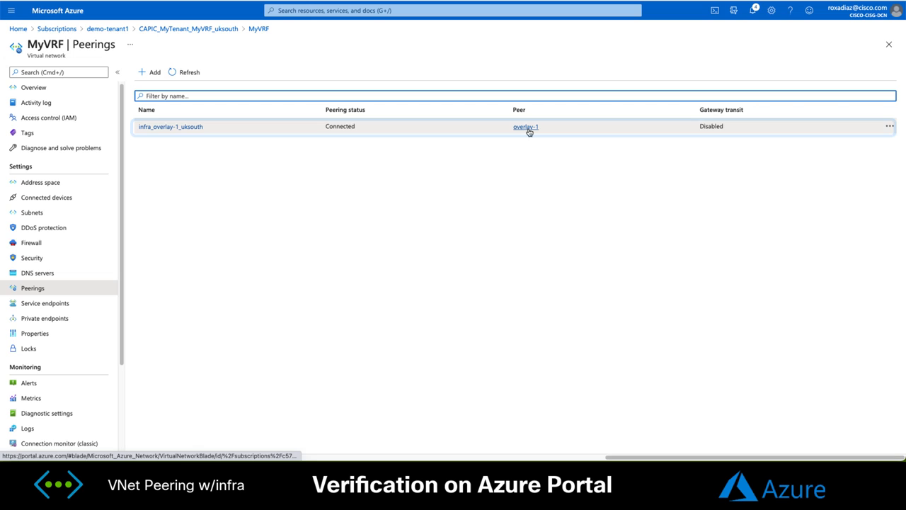
left_click(525, 128)
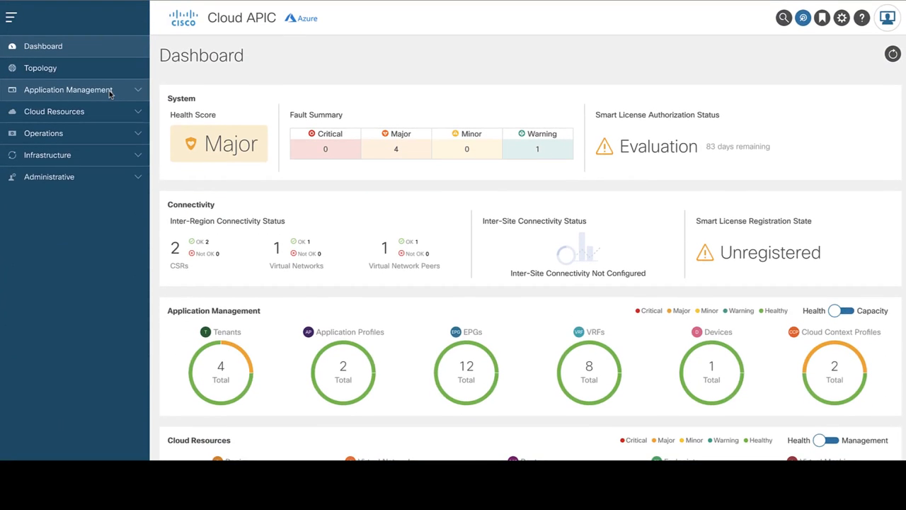
Step: Create a new application profile from the Application Profiles list
left_click(68, 89)
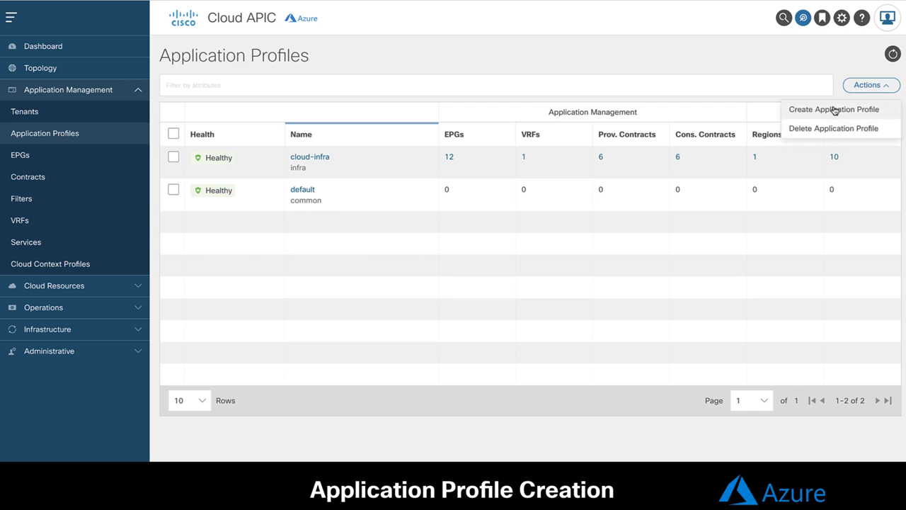
left_click(834, 109)
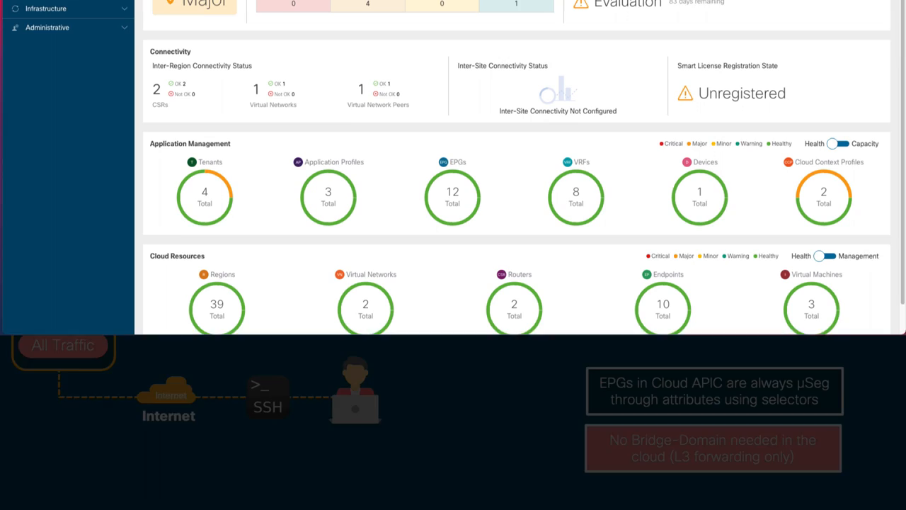
Step: Create EPG Web in tenant MyTenant under MyApp
left_click(23, 133)
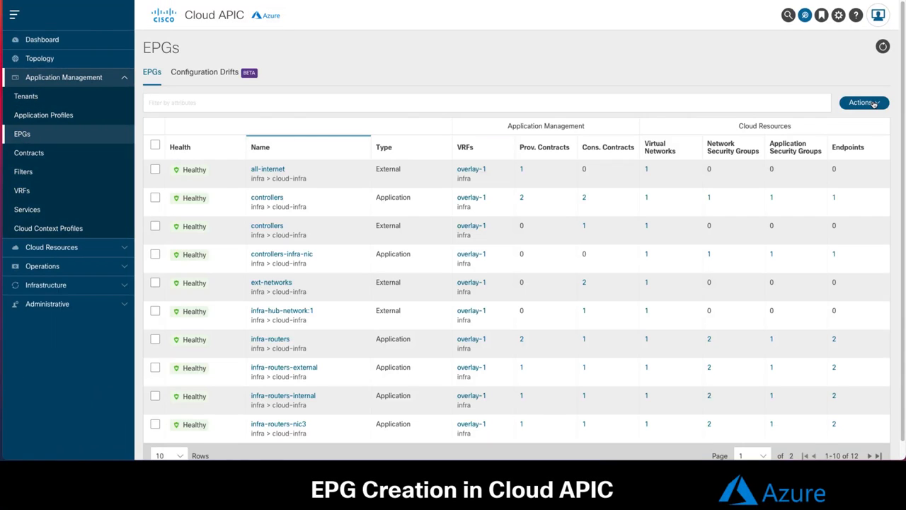
left_click(864, 102)
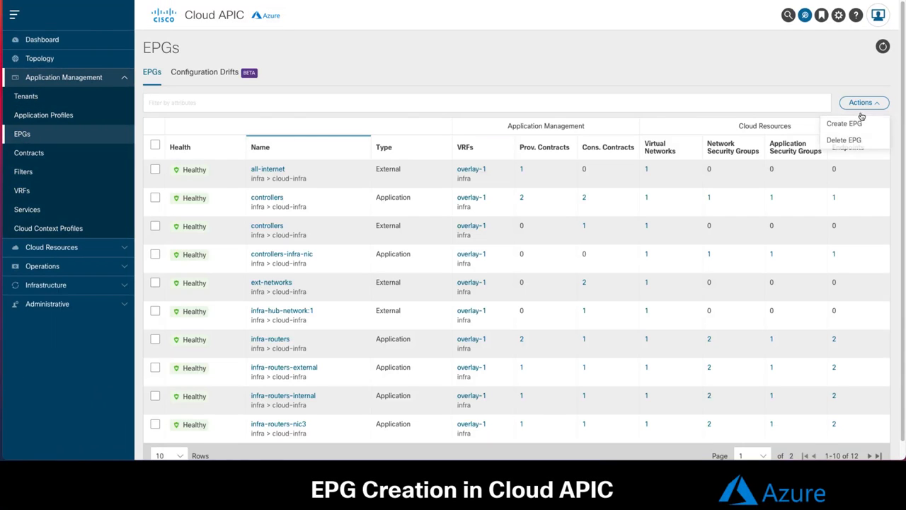
left_click(844, 123)
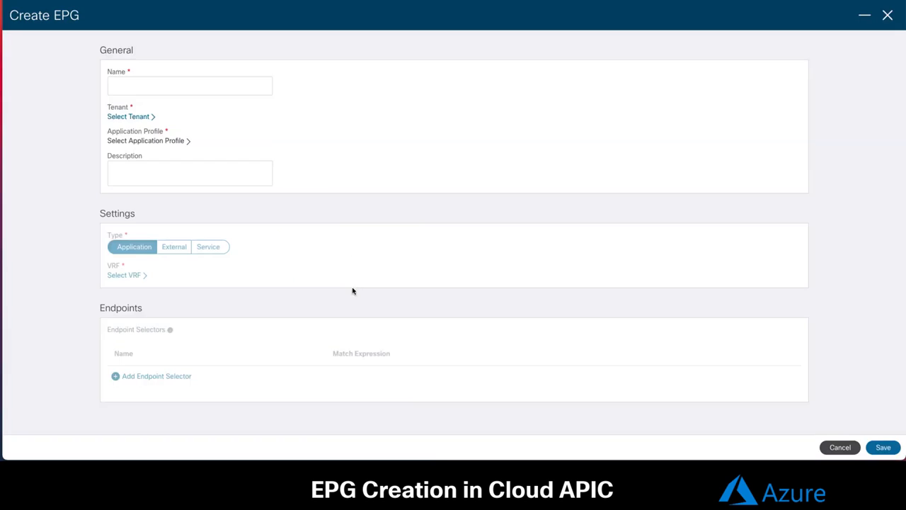
type("W")
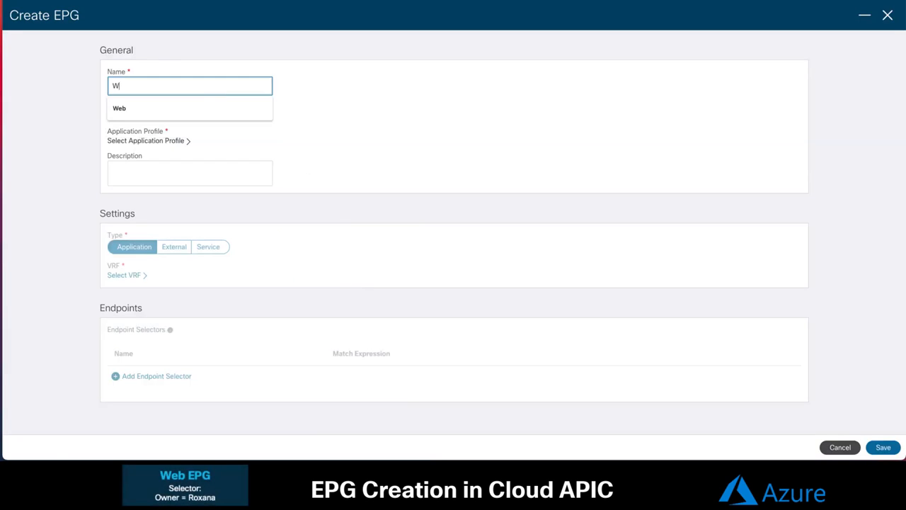
left_click(119, 108)
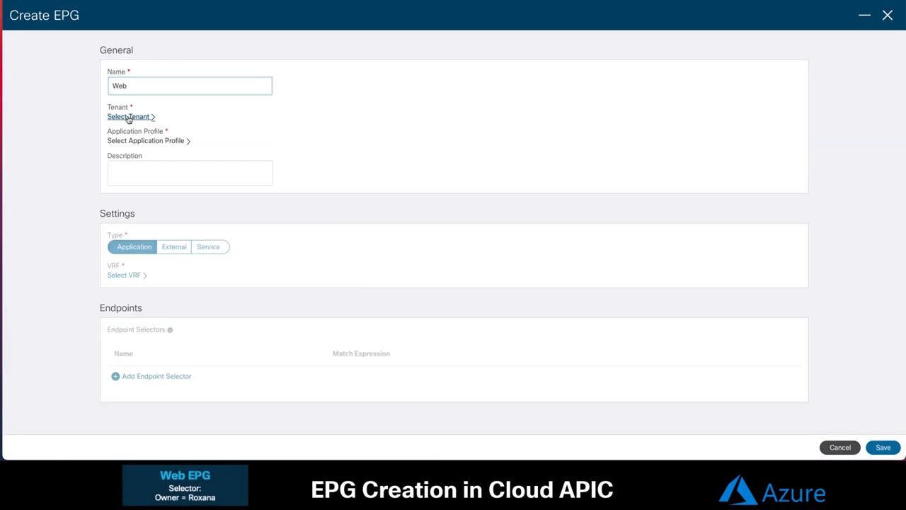
left_click(129, 116)
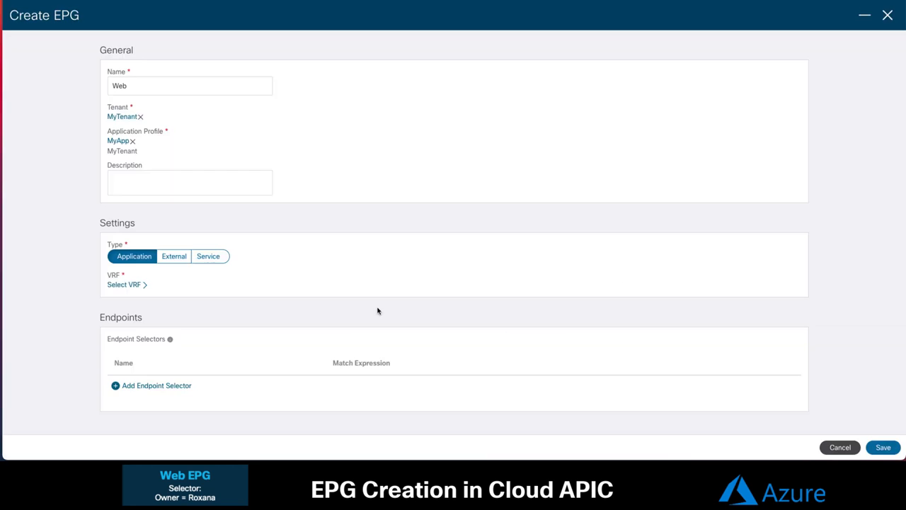
Step: Add endpoint selectors on custom:owner equals the owner value (DBA for DB)
left_click(155, 385)
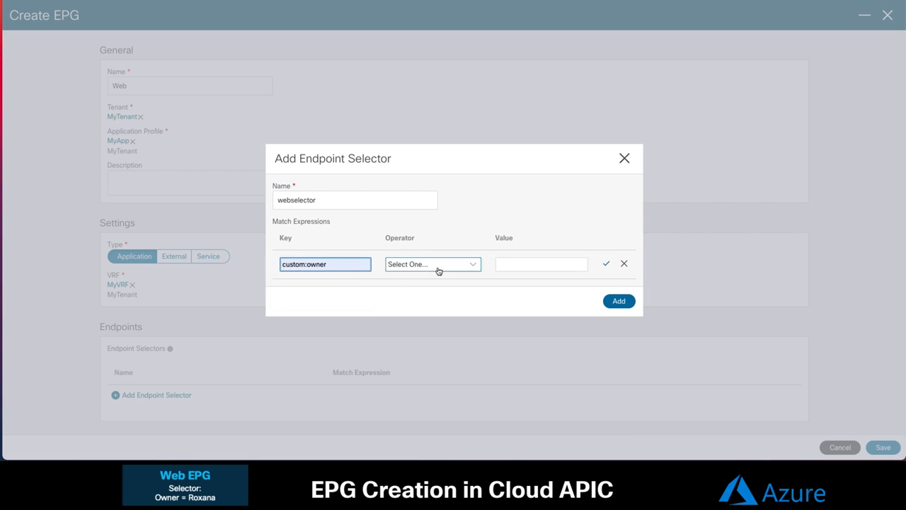
left_click(606, 263)
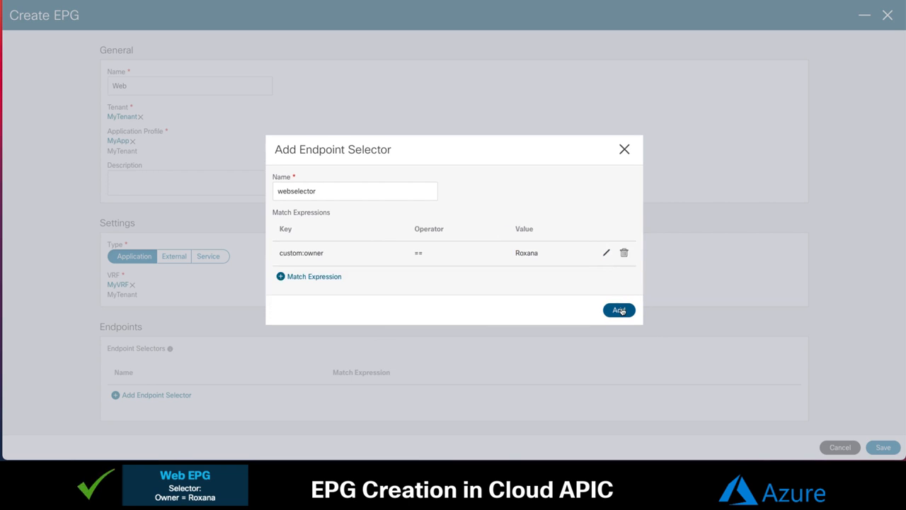
left_click(619, 310)
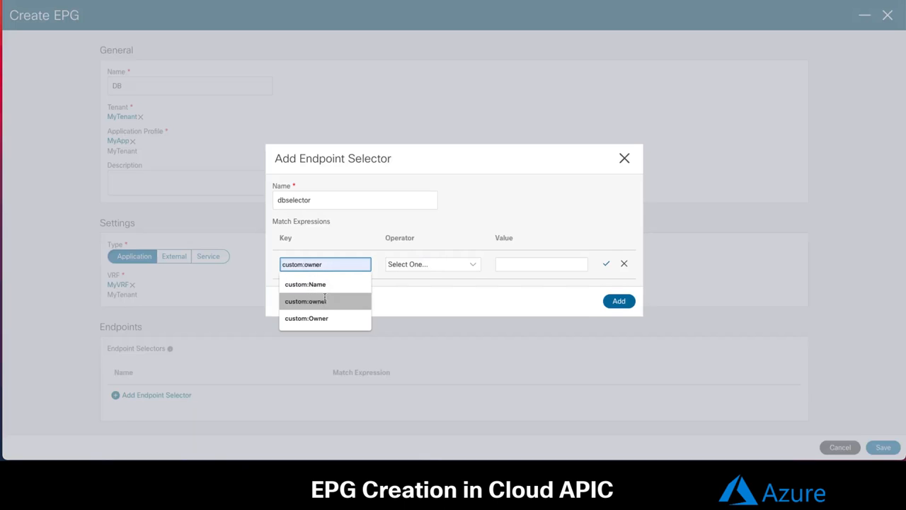
type("DBA")
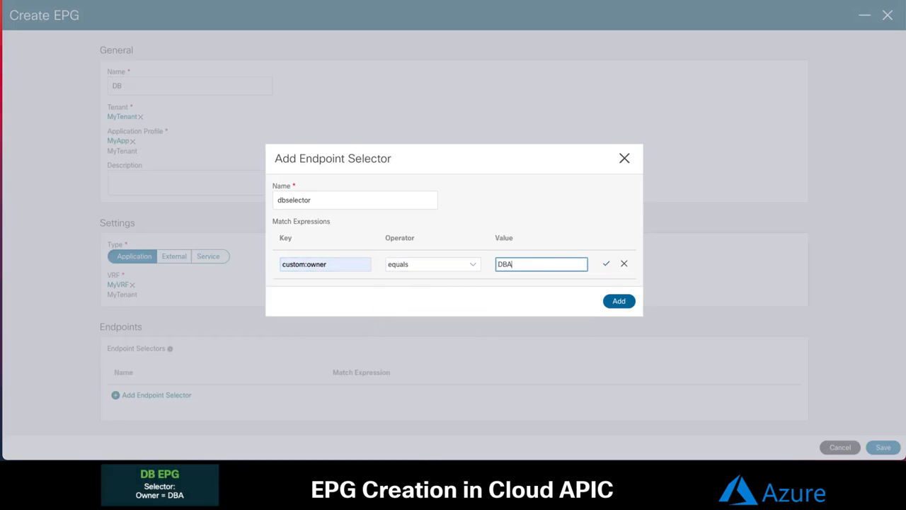
left_click(606, 263)
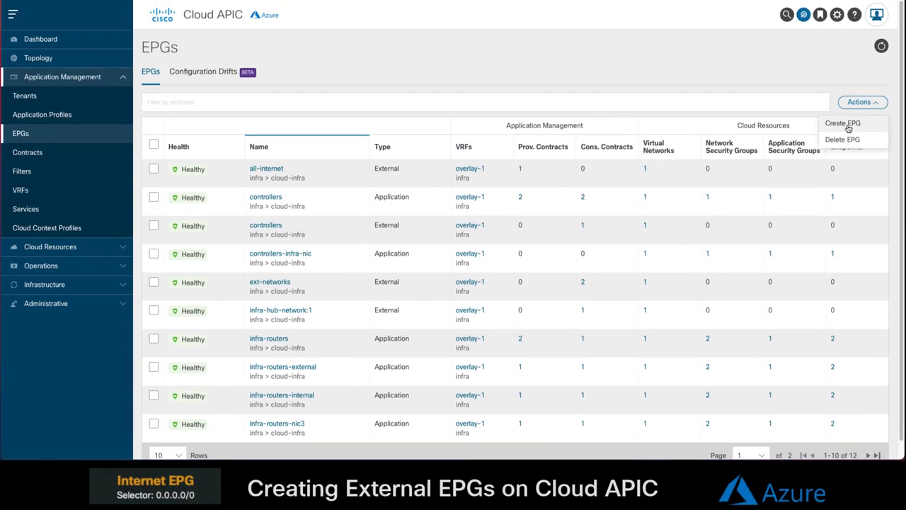
Step: Define external EPG Internet in MyTenant/MyApp on MyVRF with an Internet selector for 0.0.0.0/0
left_click(841, 124)
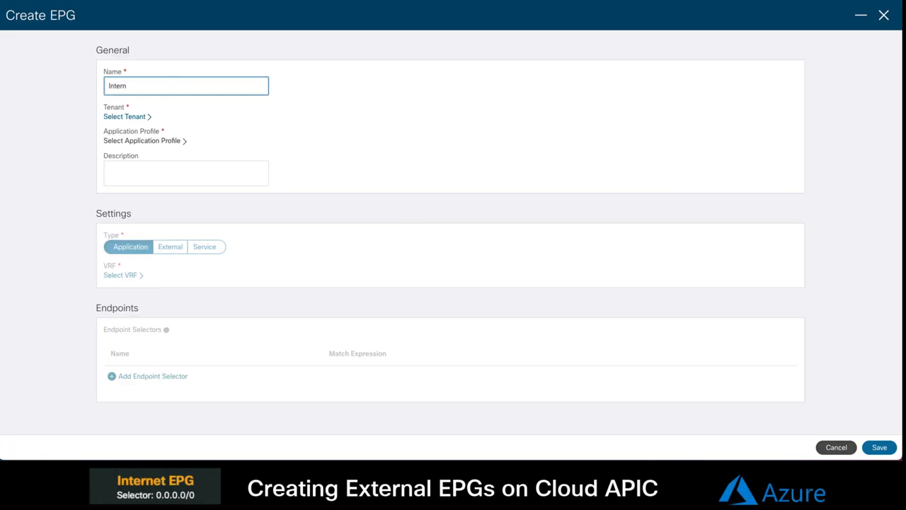
left_click(125, 116)
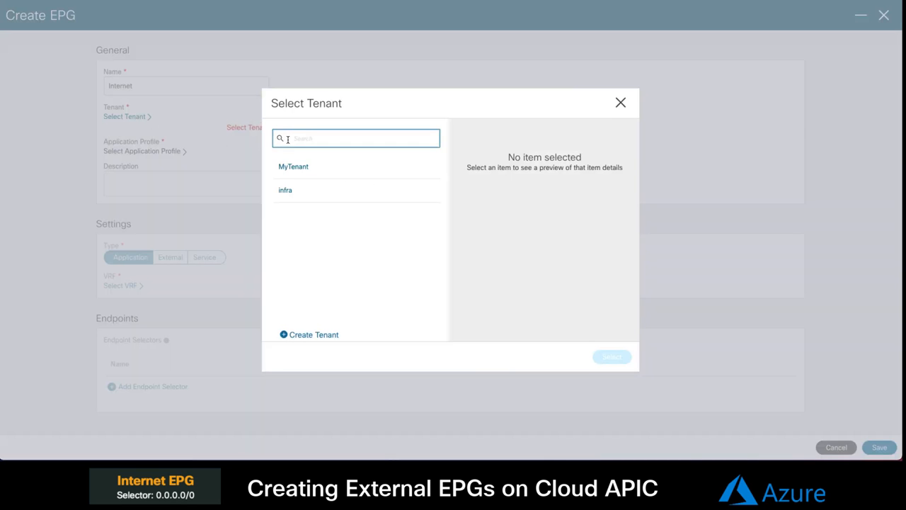
left_click(293, 167)
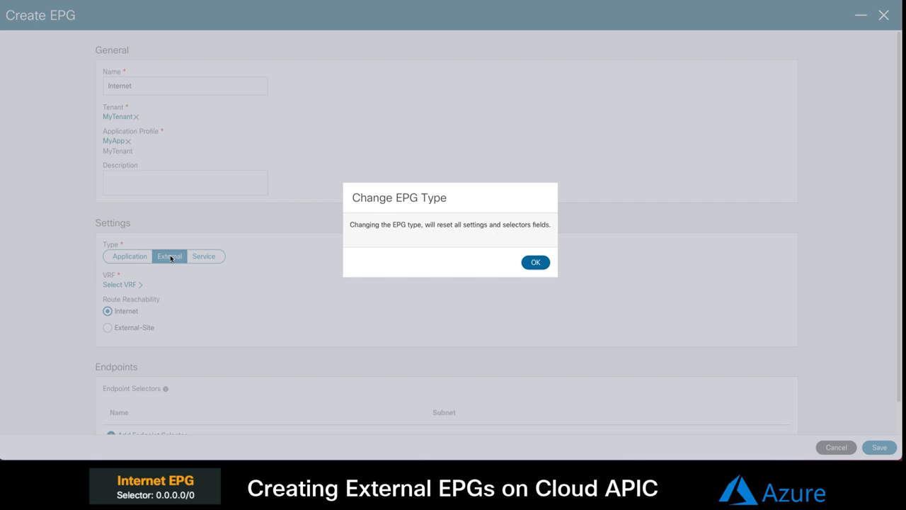
left_click(535, 262)
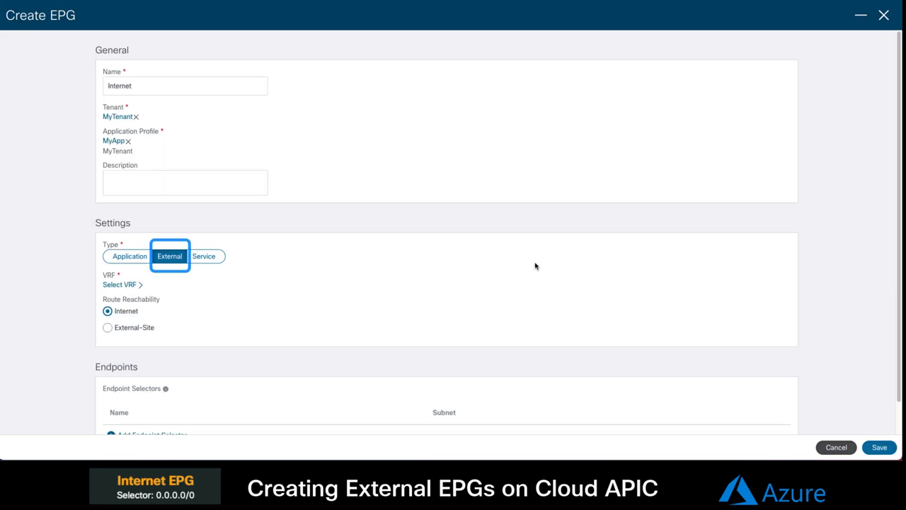
left_click(119, 283)
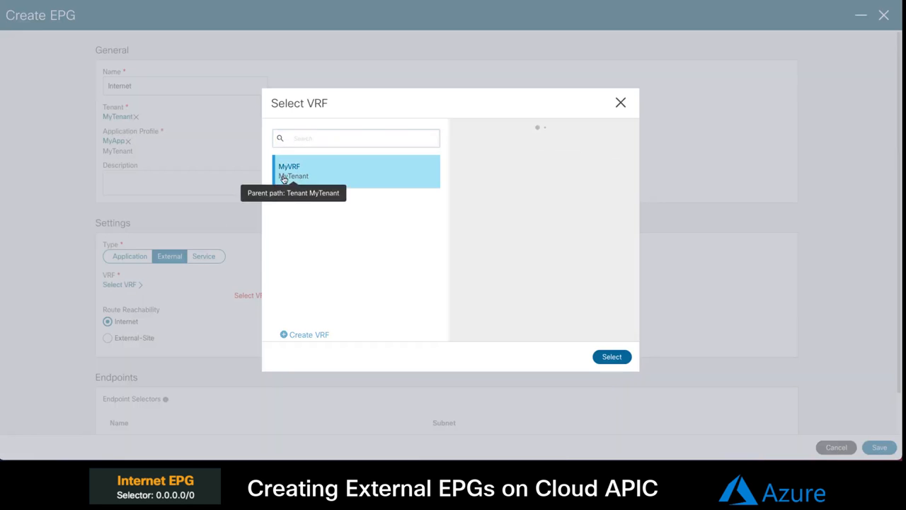
left_click(612, 357)
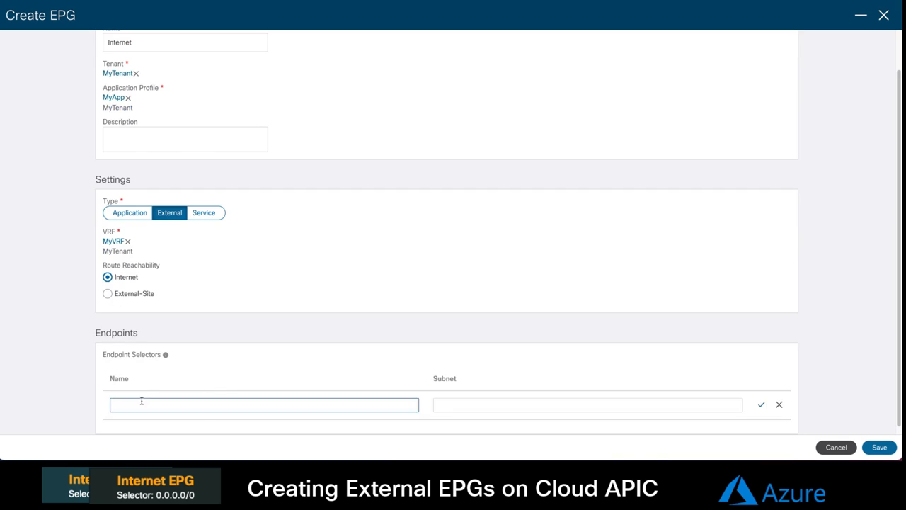
type("0.0.0.0/0")
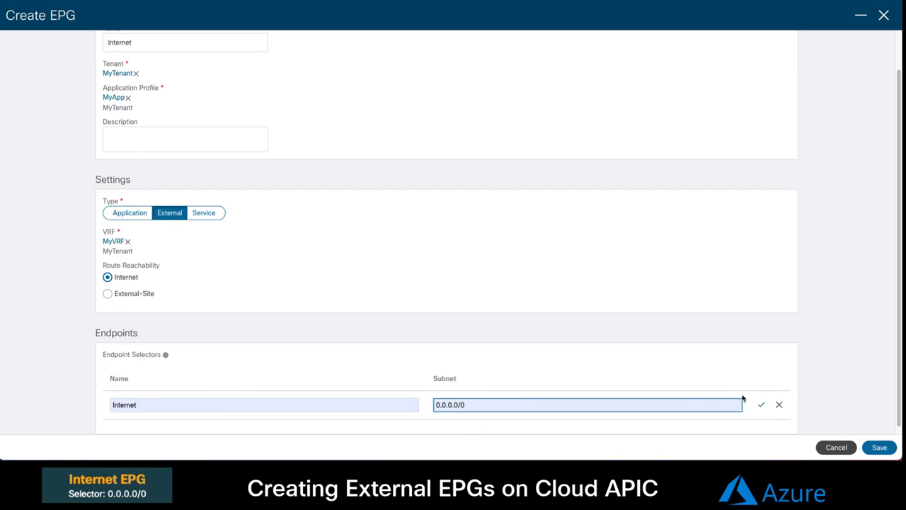
left_click(879, 447)
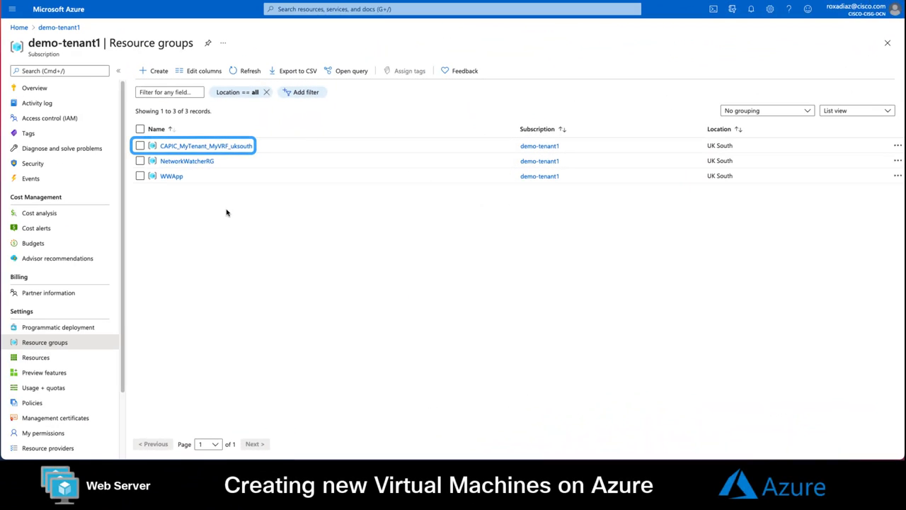
Step: Start a Webserver VM in the CAPIC_MyTenant_MyVRF_uksouth group with its basic settings
left_click(207, 144)
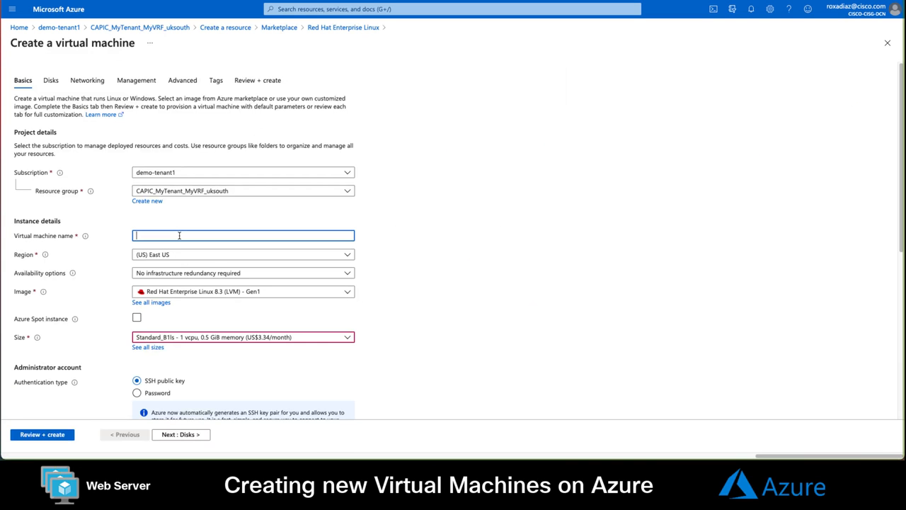
type("Webserver")
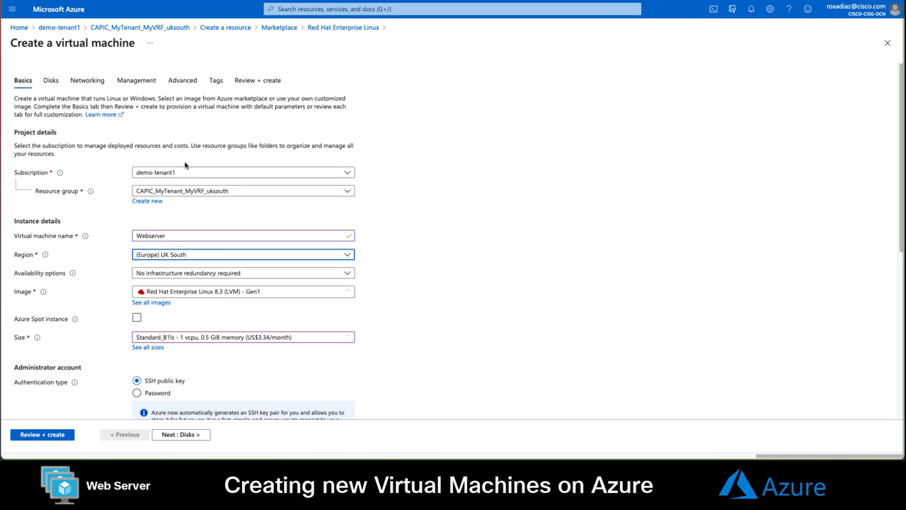
scroll("down", 3)
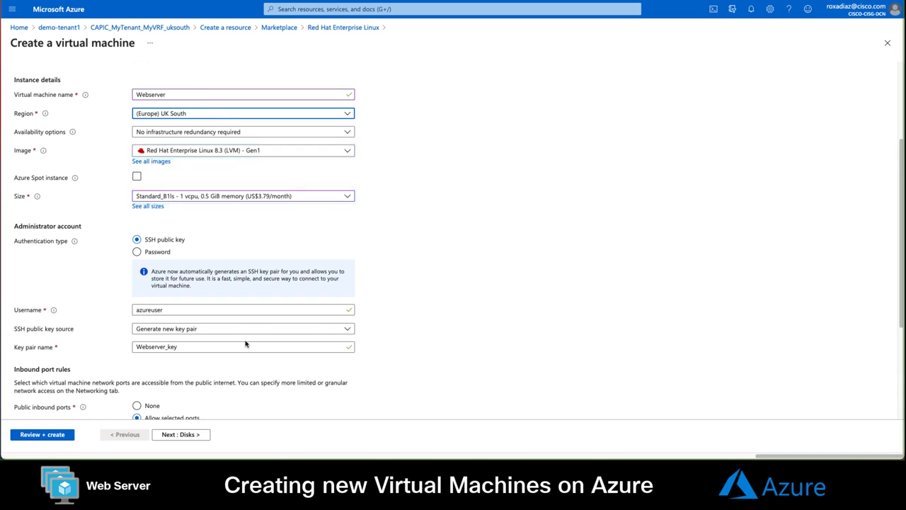
scroll("down", 3)
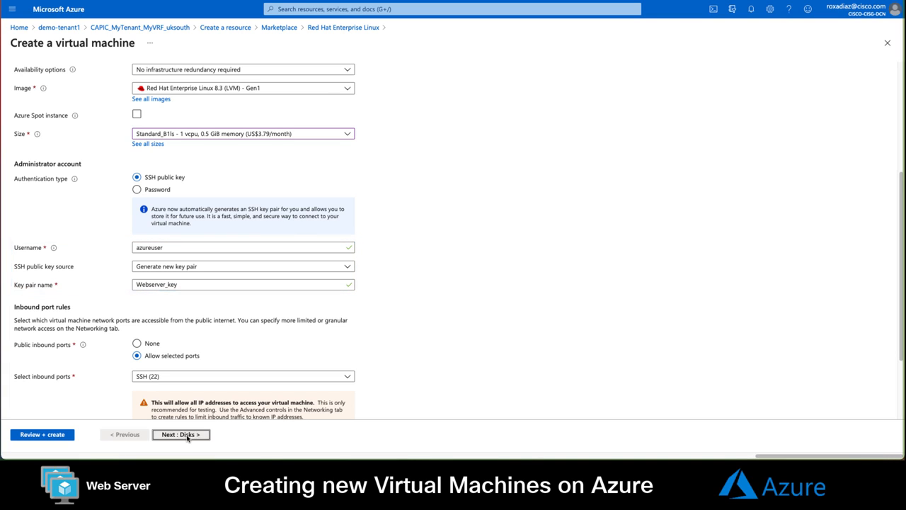
left_click(182, 434)
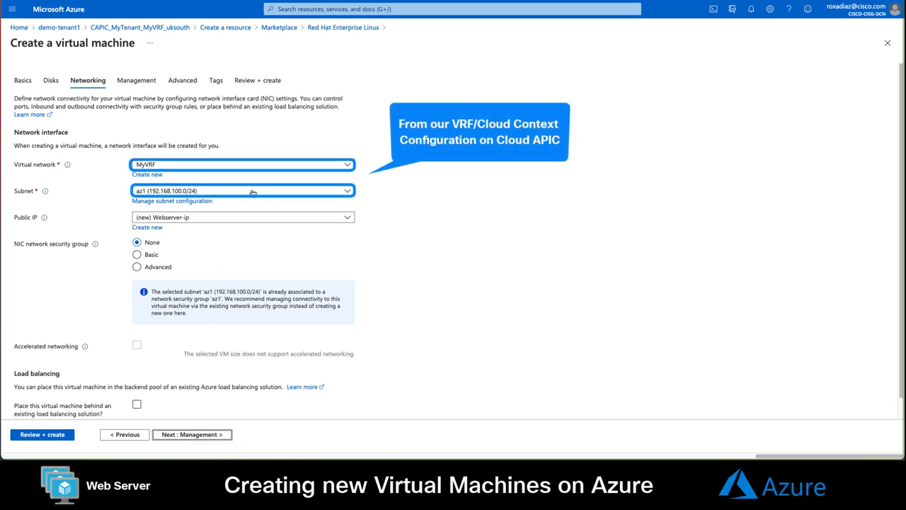
Step: Place Webserver on subnet az1 (192.168.100.0/24), tag owner Roxana, download the key and create it
left_click(244, 190)
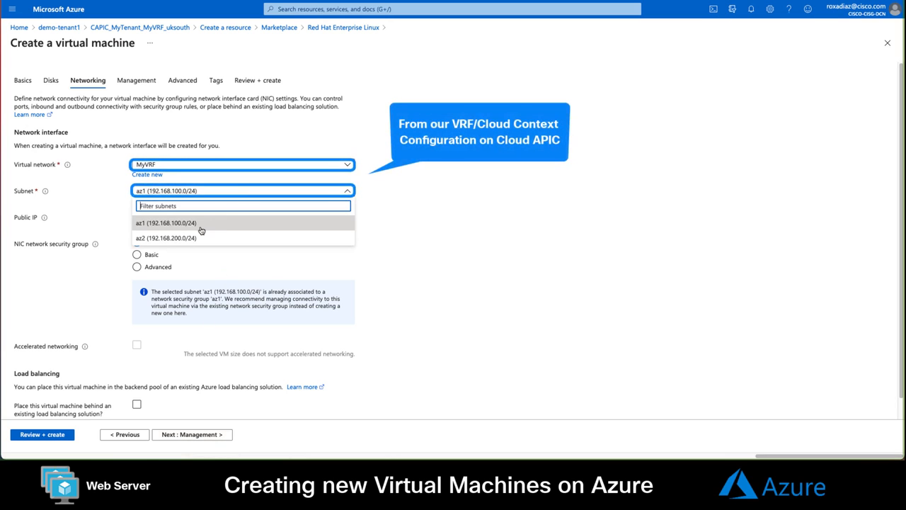
left_click(166, 222)
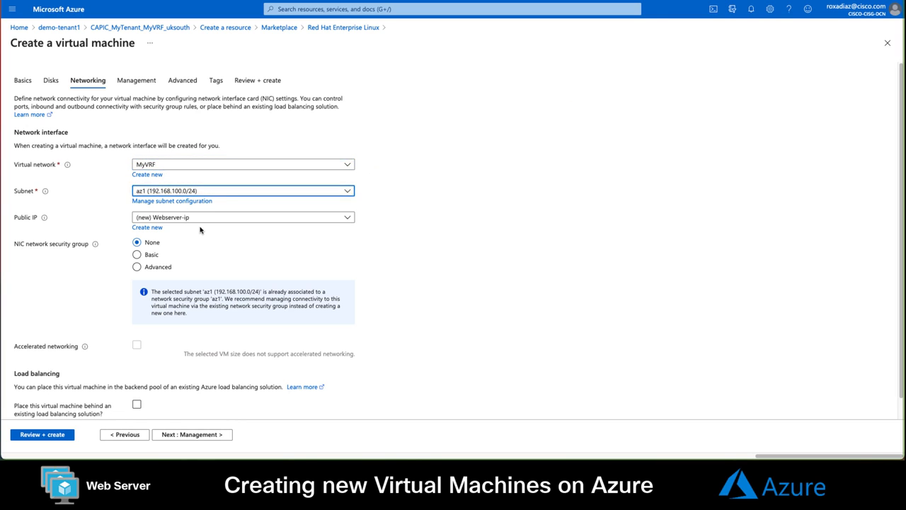
left_click(244, 218)
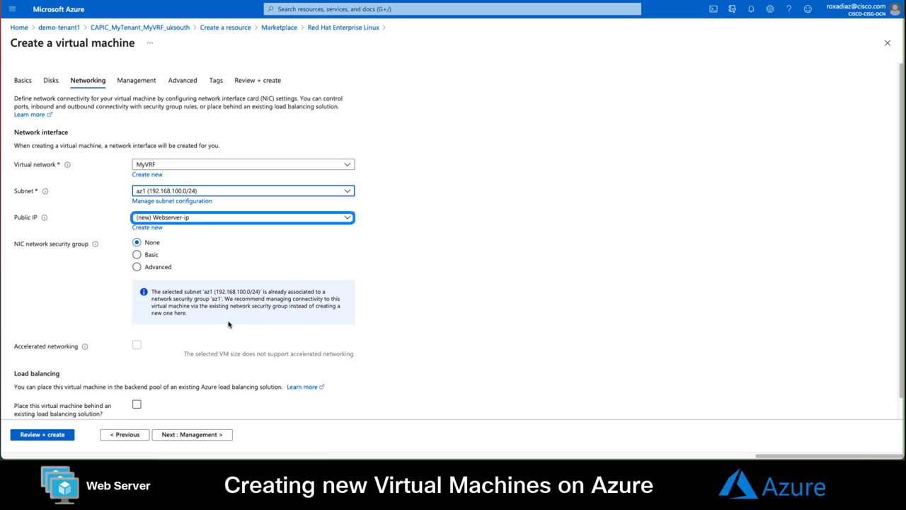
left_click(191, 433)
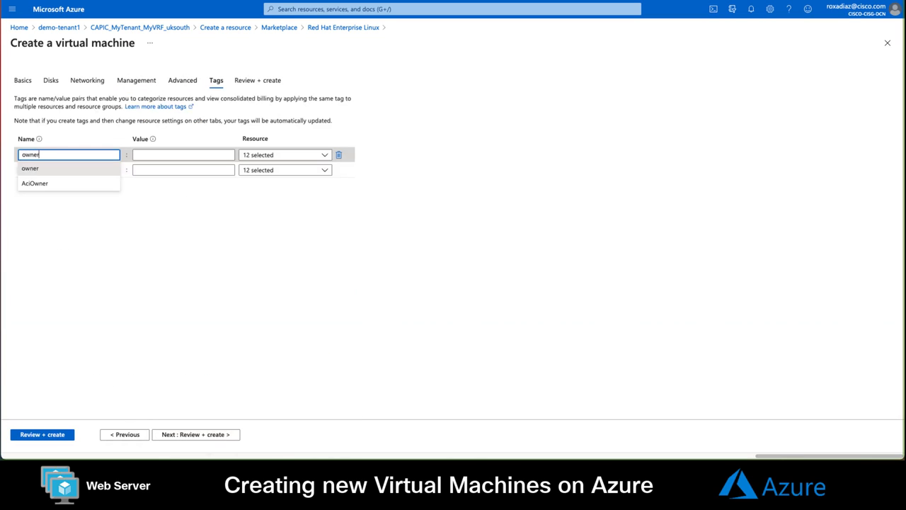
type("Roxana")
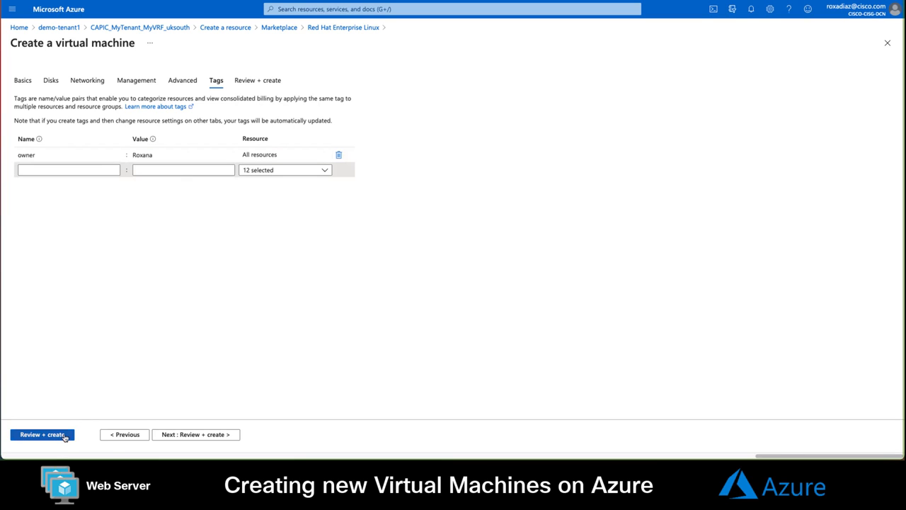
mouse_move(43, 434)
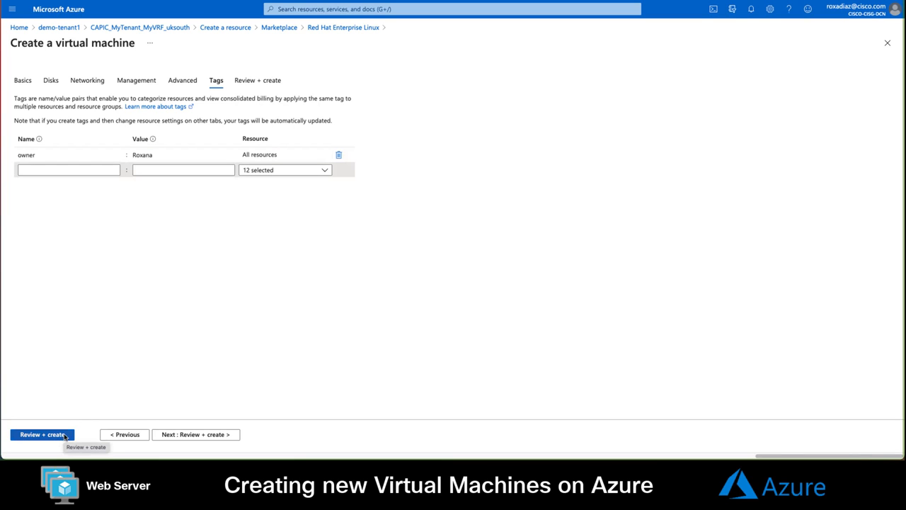
left_click(43, 433)
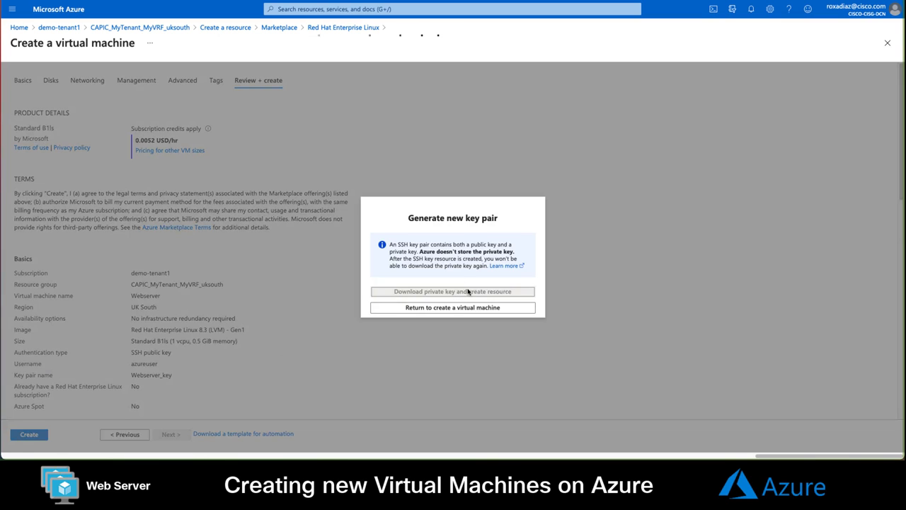
left_click(453, 291)
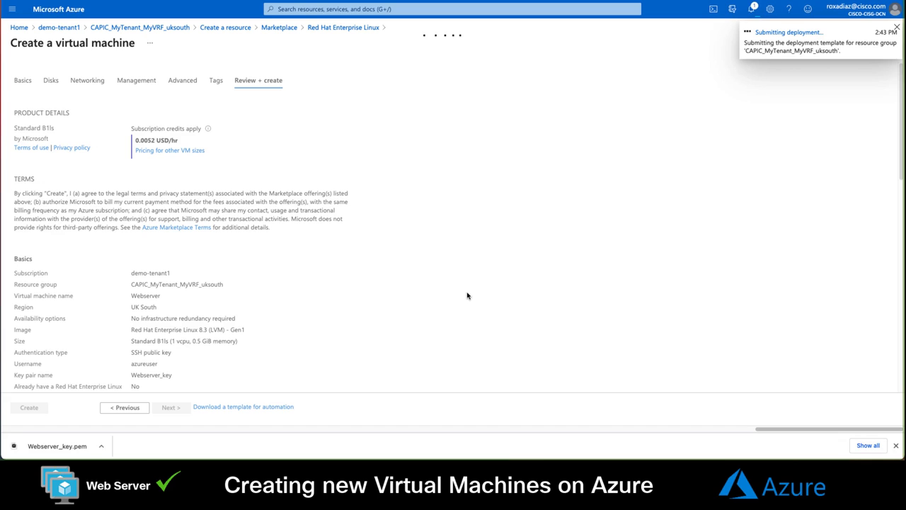
Step: Create a second VM named DBServer with the same settings and key download
left_click(29, 407)
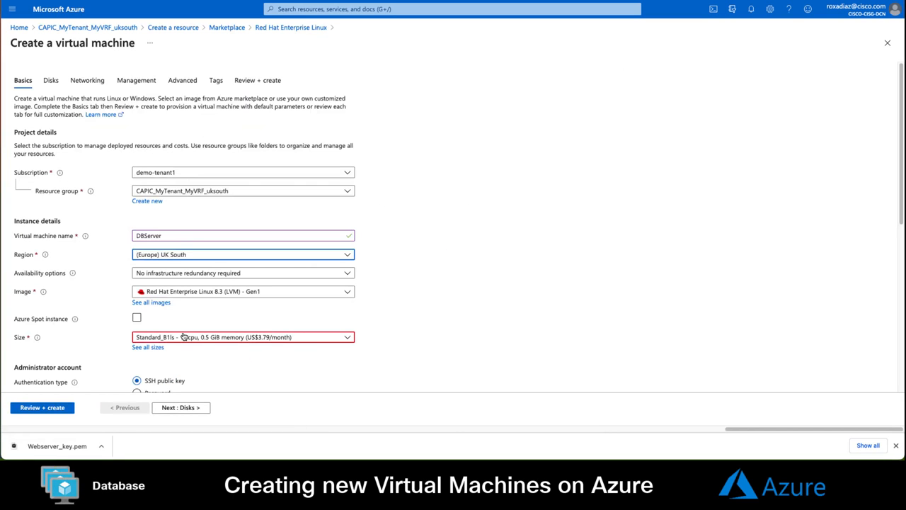
left_click(88, 79)
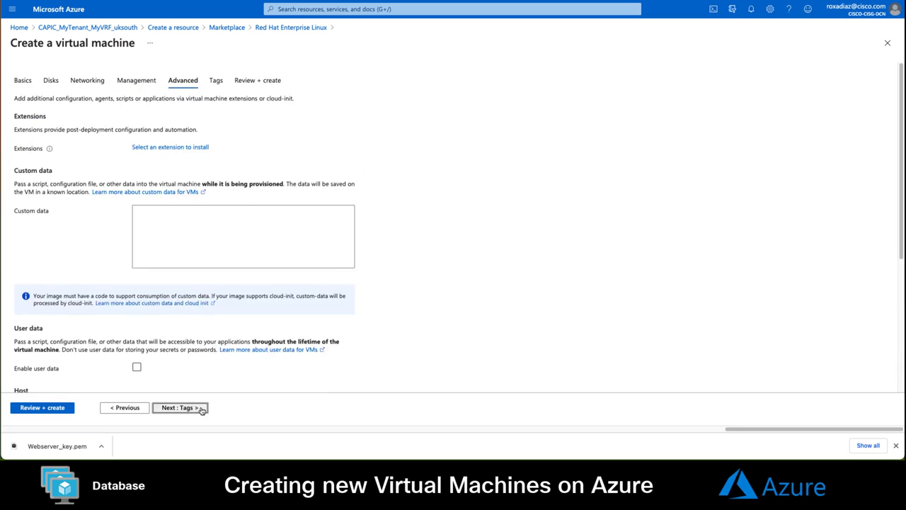
left_click(179, 408)
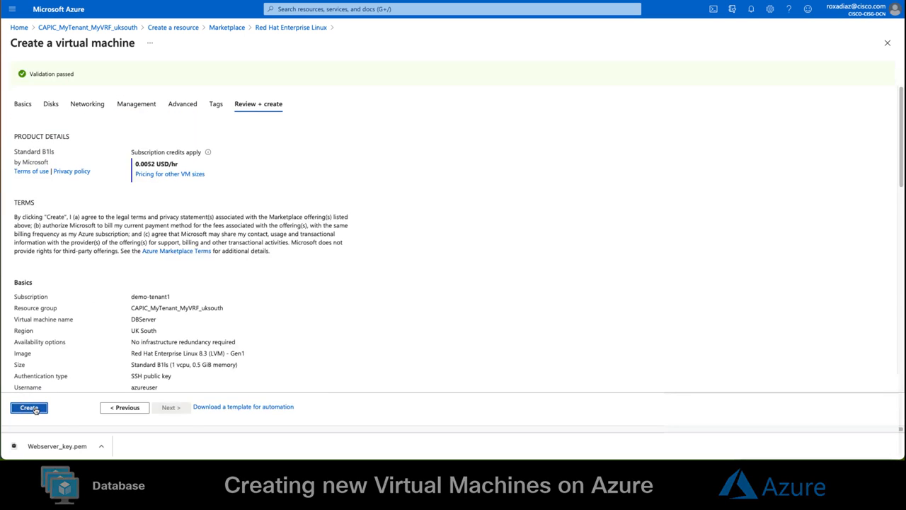
left_click(28, 408)
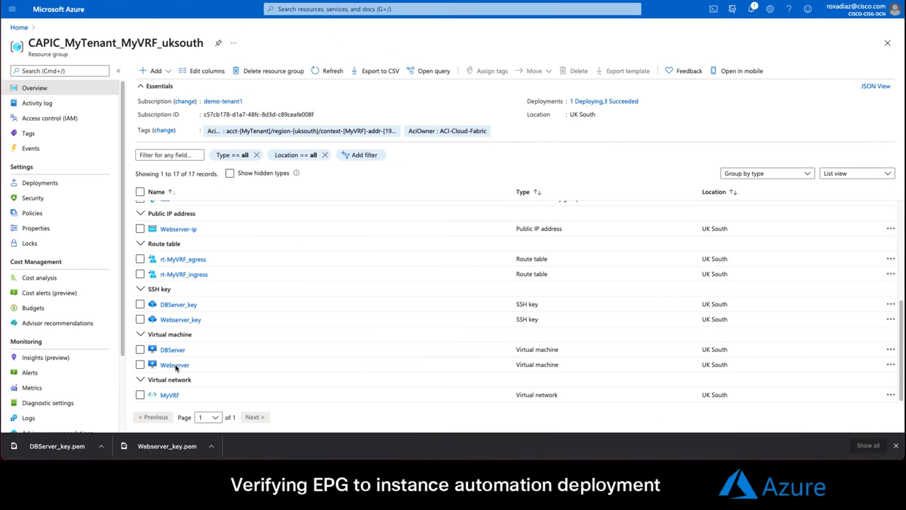
left_click(174, 364)
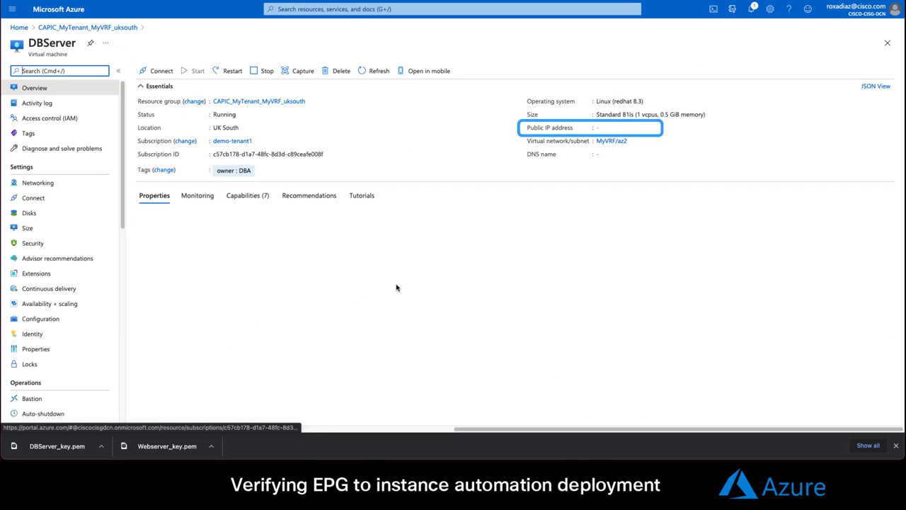
left_click(88, 27)
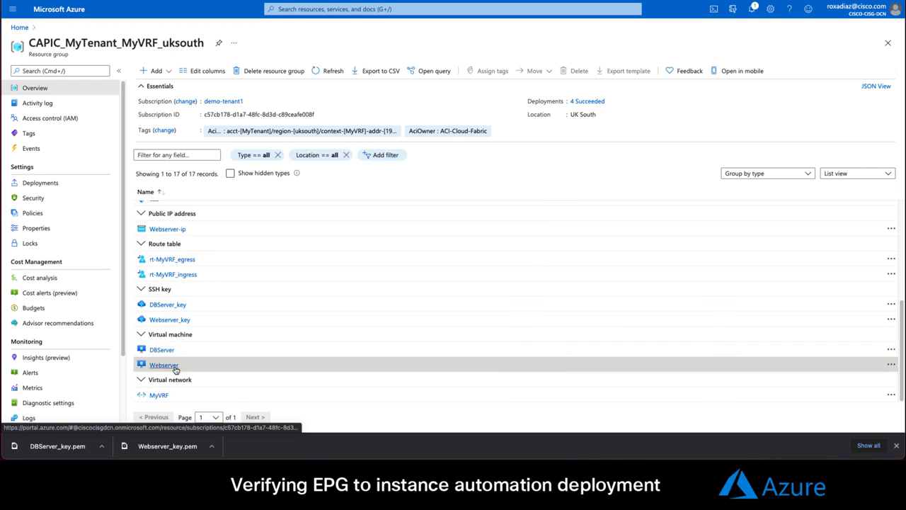
left_click(164, 365)
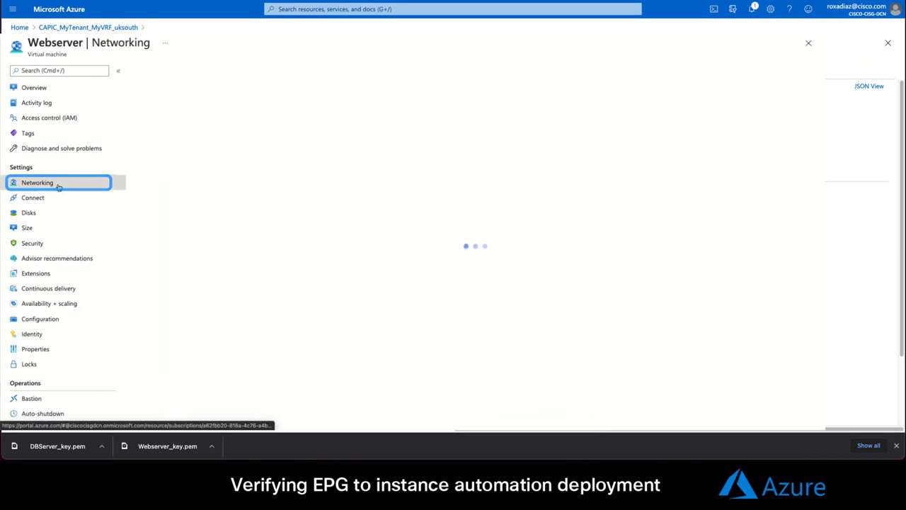
left_click(37, 181)
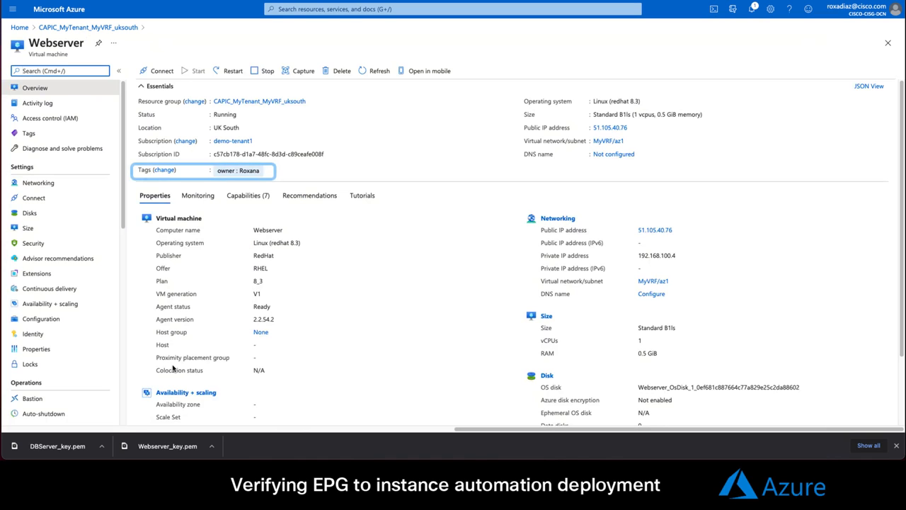
mouse_move(88, 26)
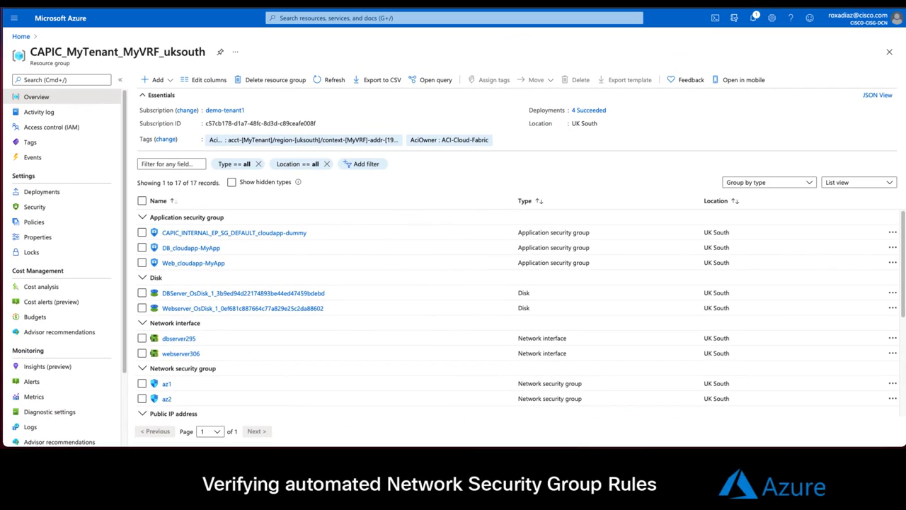
Step: Review the az1 network security group's automated rules, then return to the Cloud APIC dashboard
left_click(167, 383)
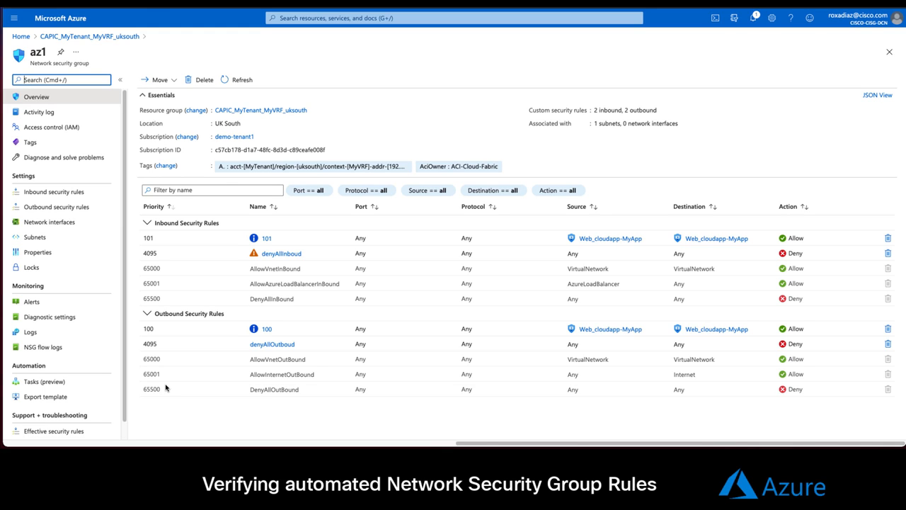
left_click(266, 238)
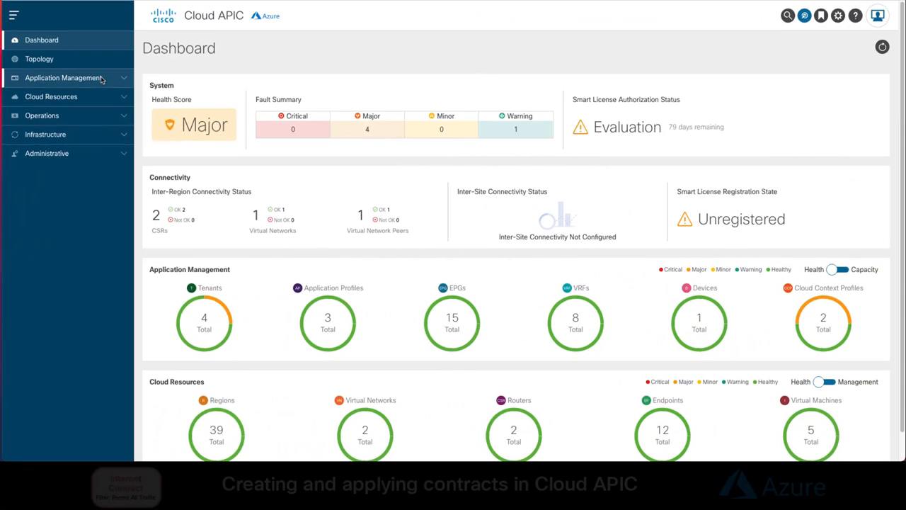
Step: Create contract Internet in MyTenant permitting the default filter and save it
left_click(28, 152)
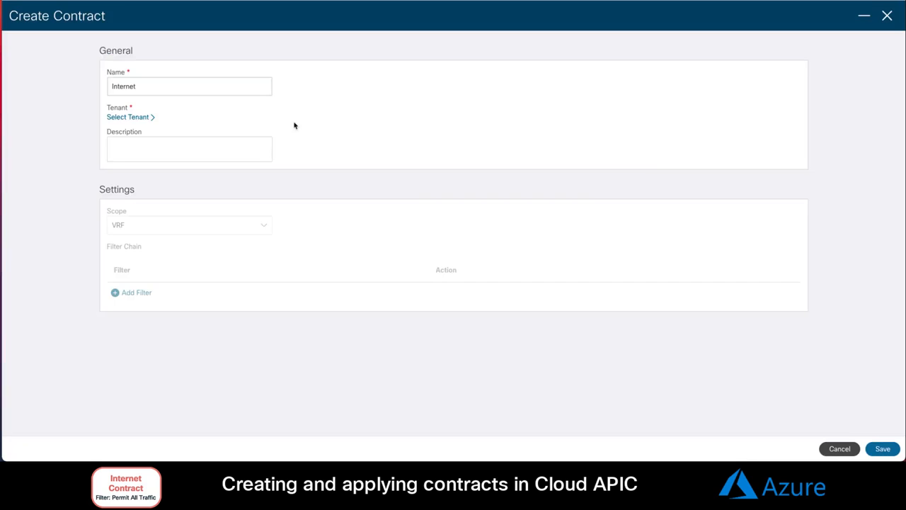
left_click(128, 116)
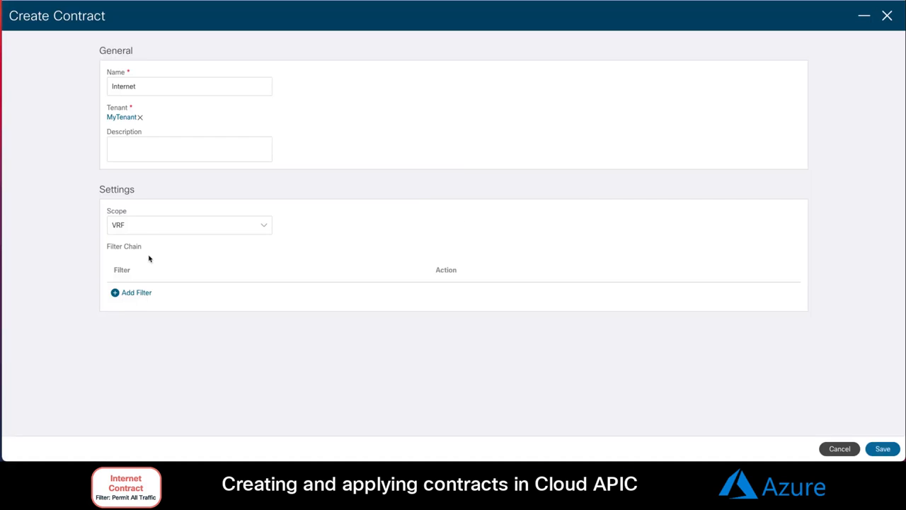
mouse_move(135, 291)
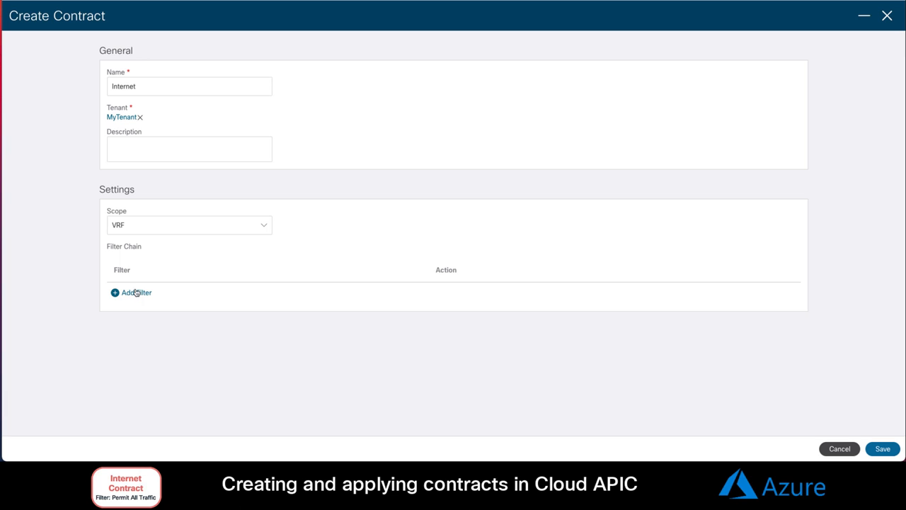
mouse_move(136, 295)
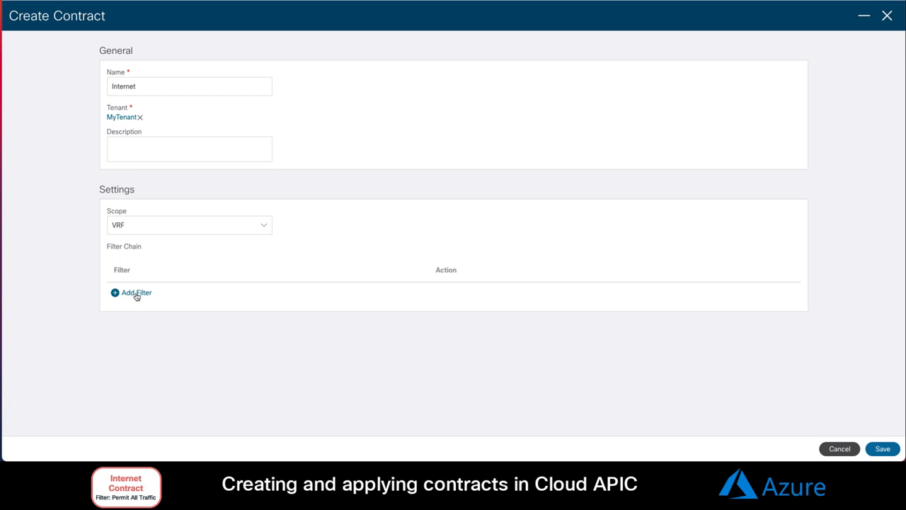
left_click(131, 292)
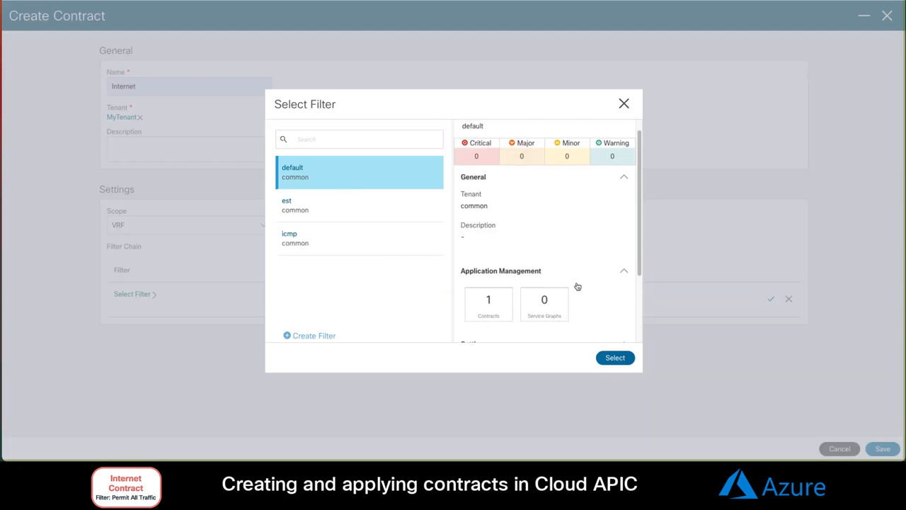
left_click(614, 357)
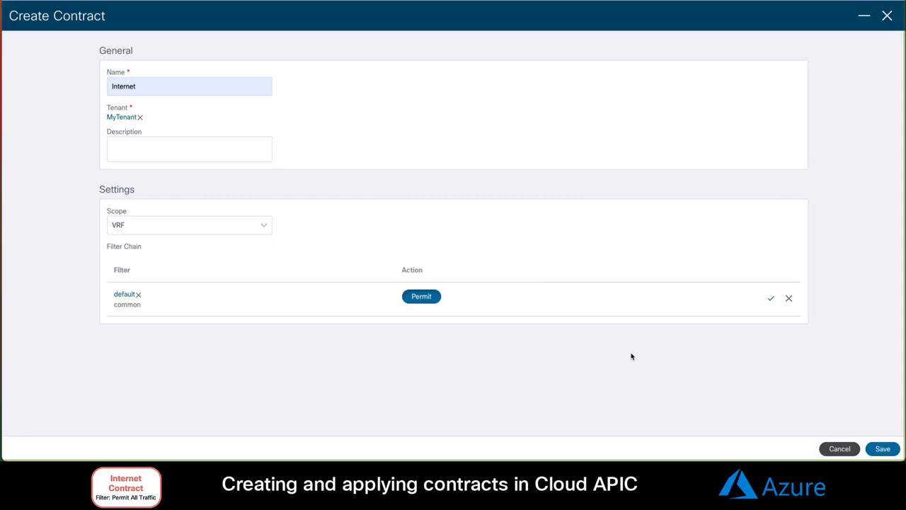
left_click(882, 448)
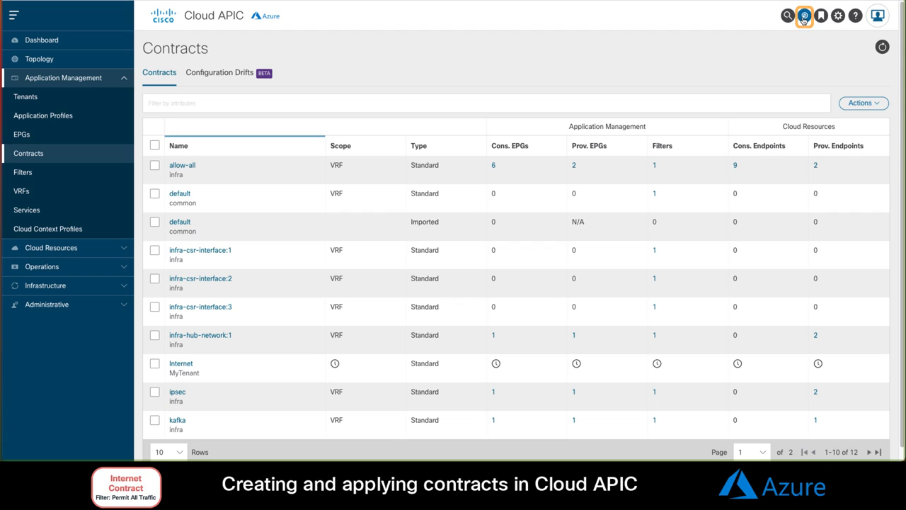
Step: Via EPG Communication, bind the Internet contract with consumer EPG Internet and provider EPG Web
left_click(804, 15)
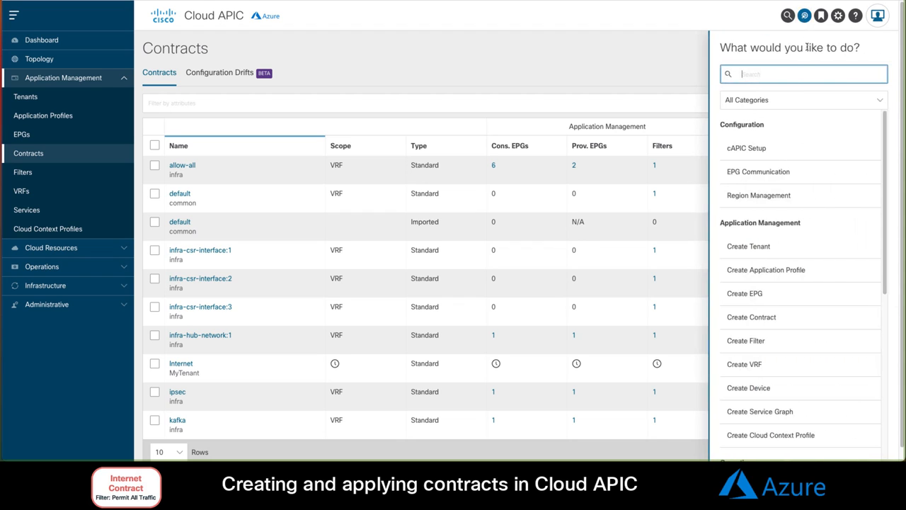
mouse_move(765, 177)
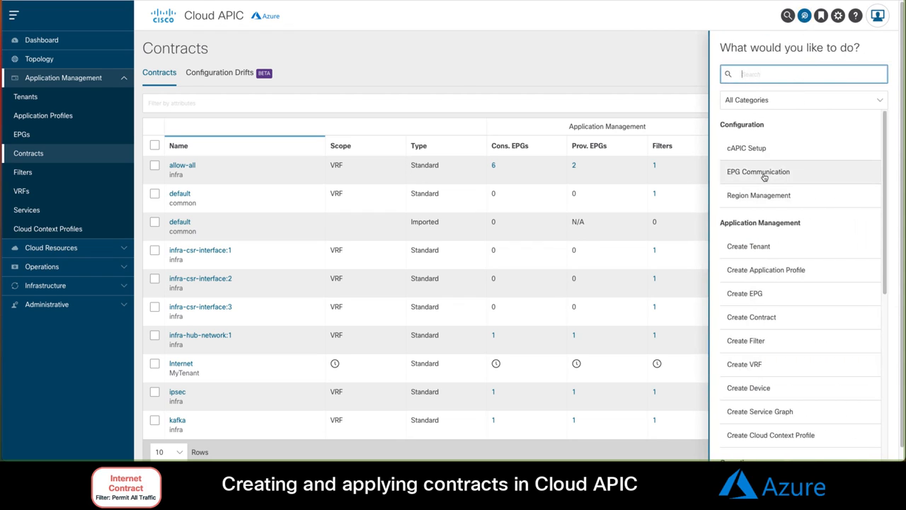
left_click(759, 171)
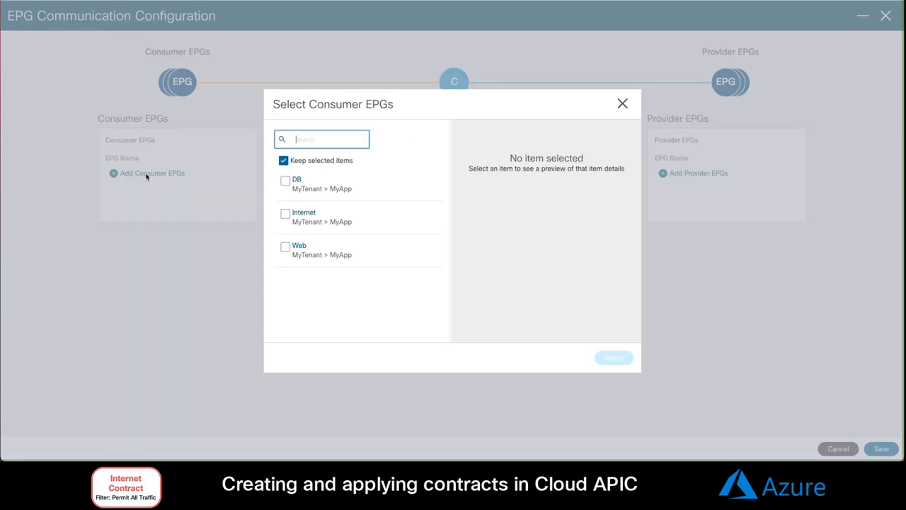
left_click(286, 212)
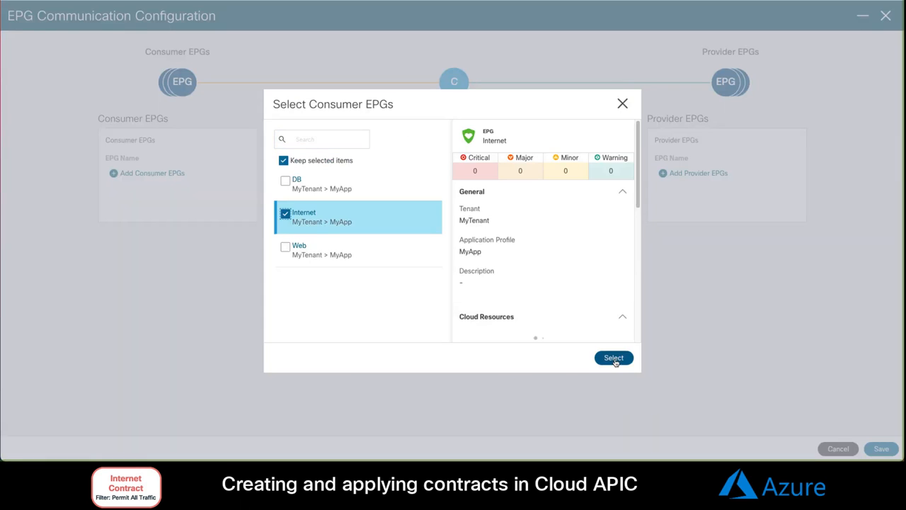
left_click(613, 357)
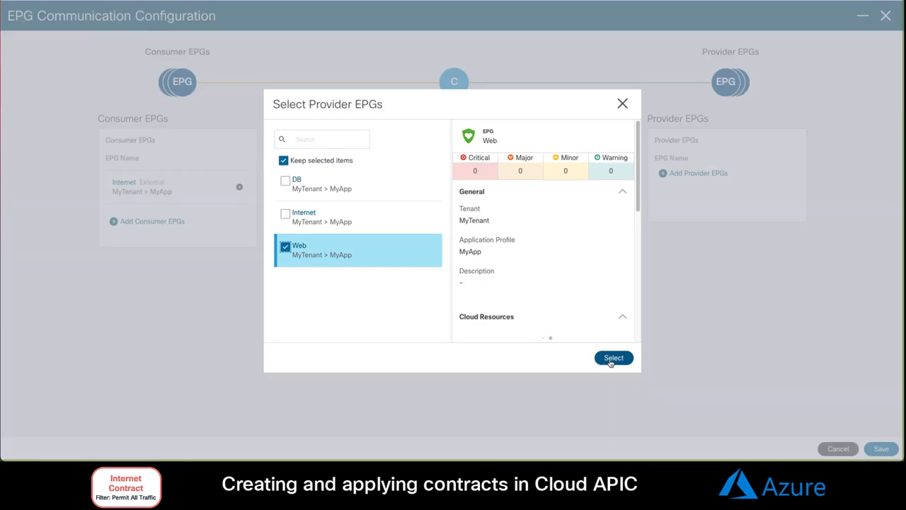
left_click(613, 357)
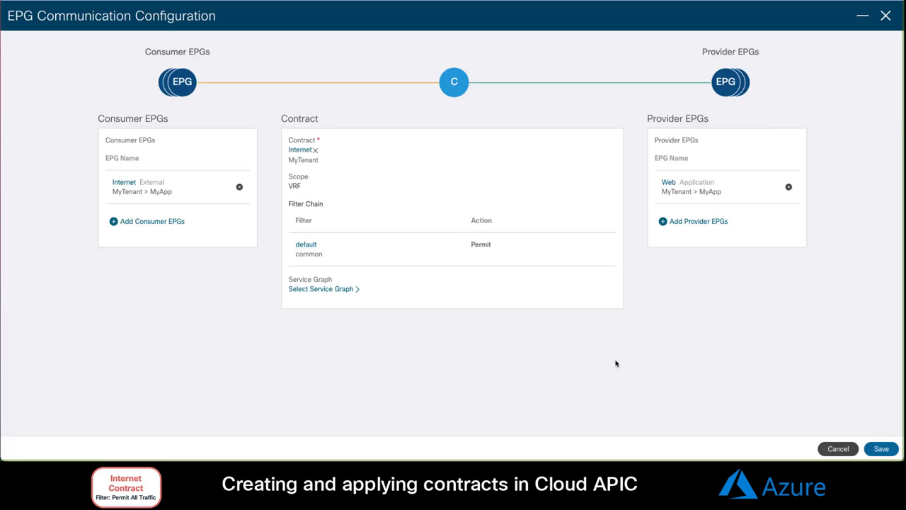
left_click(881, 447)
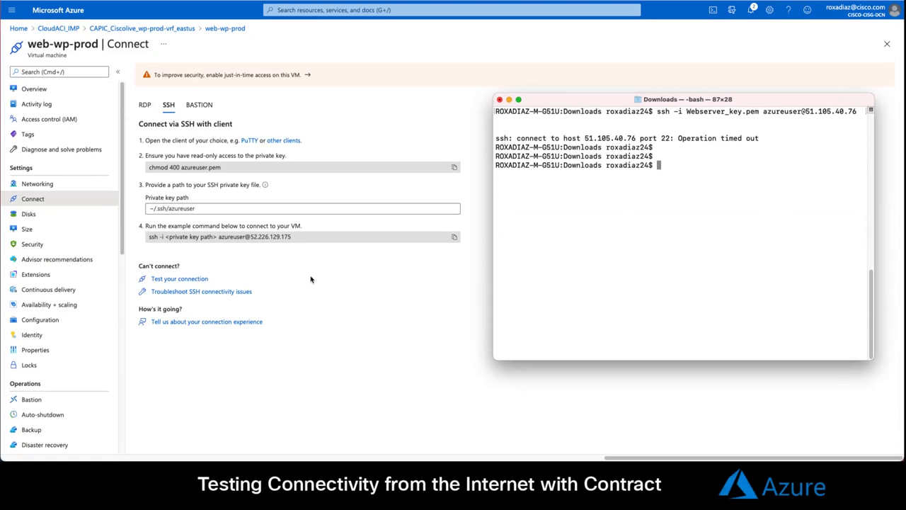
type("ssh -i Webserver_key.pem azureuser@51.105.40.76")
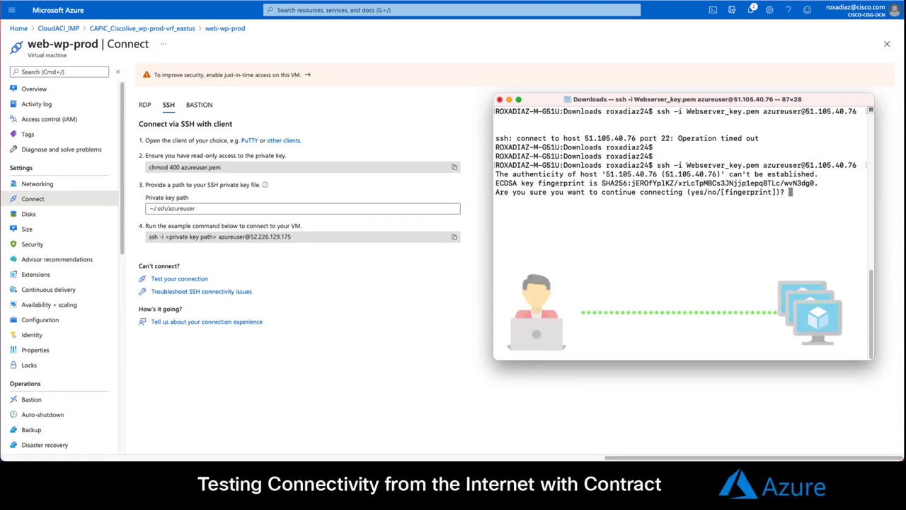
type("yes")
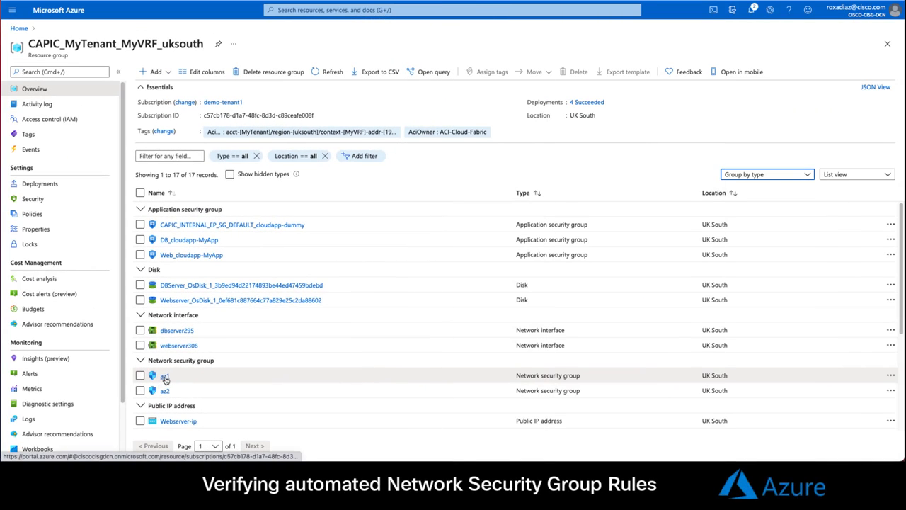
left_click(164, 375)
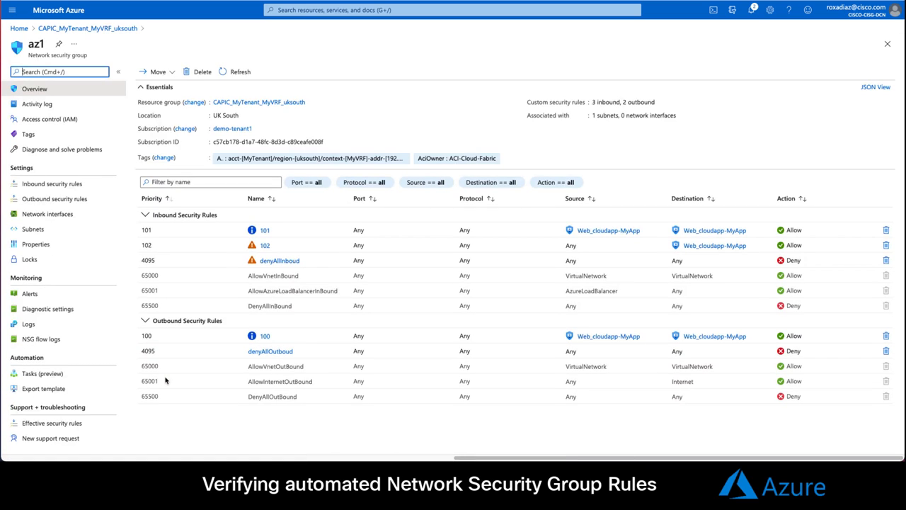
left_click(266, 245)
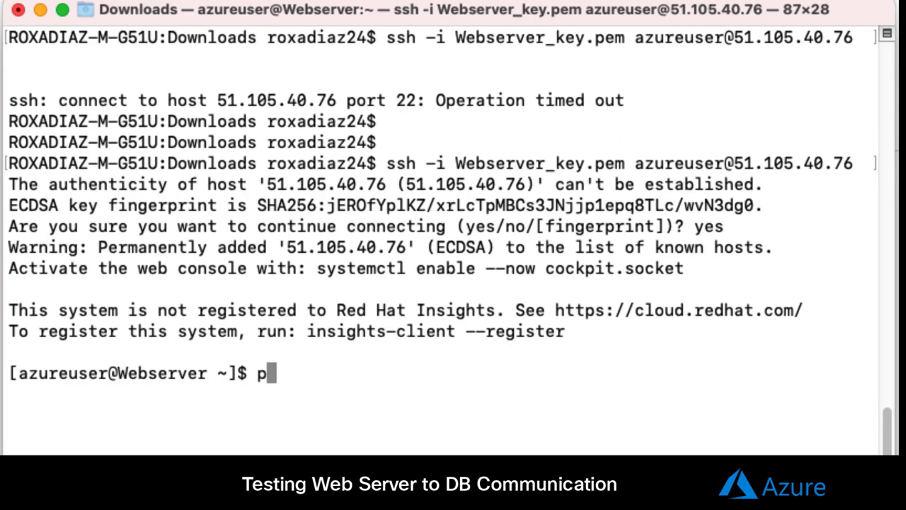
Step: Ping the database server's 192.168 address from the web server prompt
type("ing 192.168.")
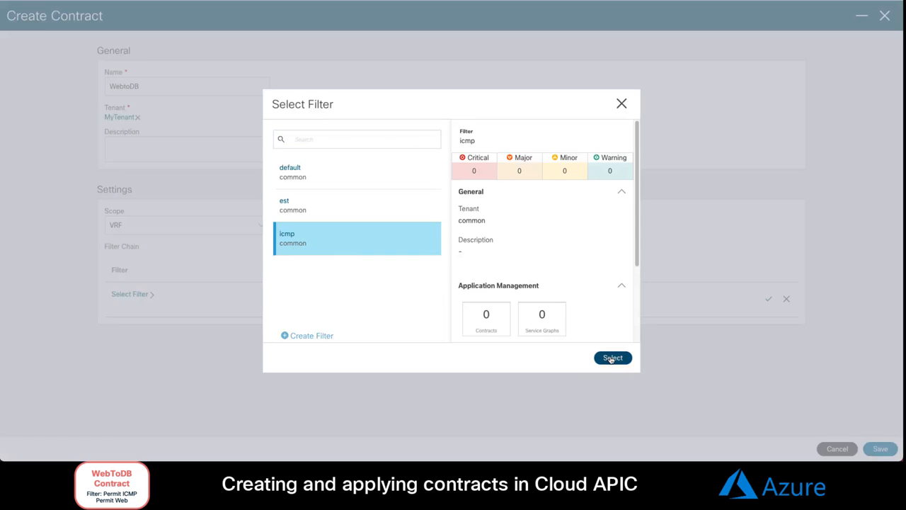
Step: Add the icmp filter and a new http filter on TCP port 80 to WebtoDB and save
left_click(612, 357)
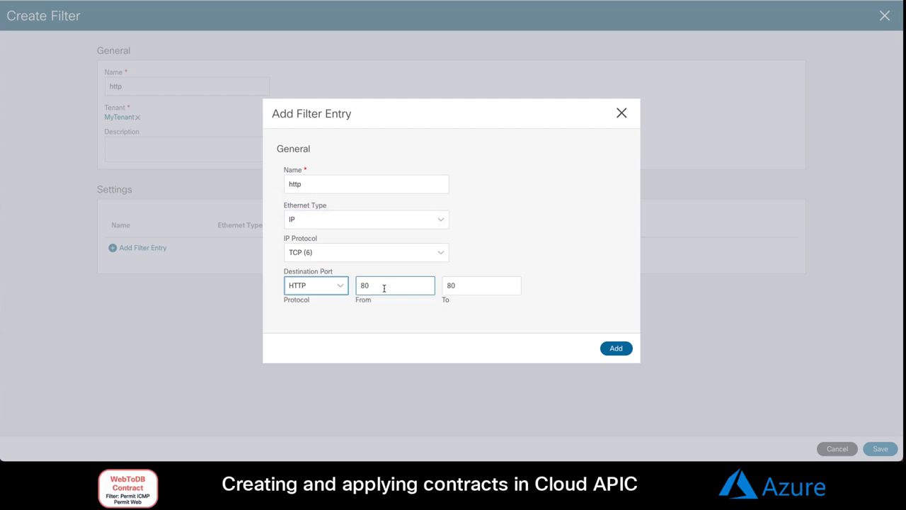
left_click(614, 349)
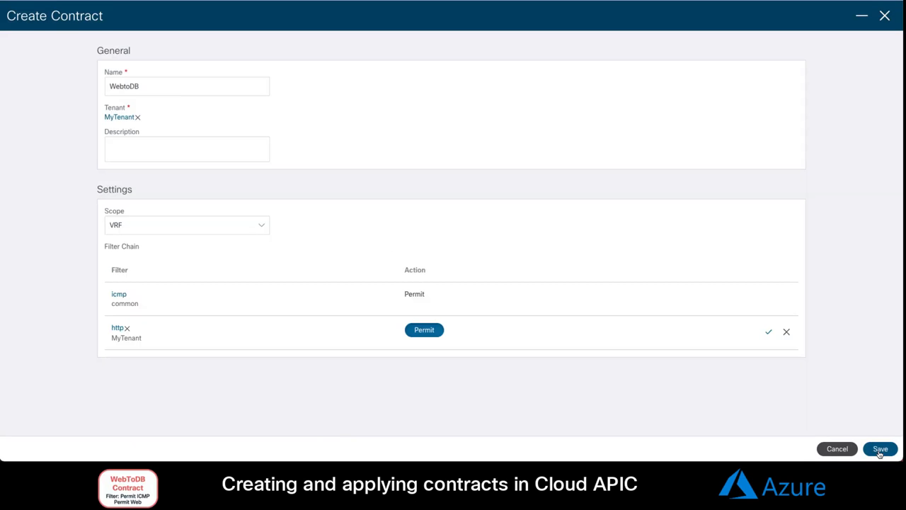
left_click(880, 447)
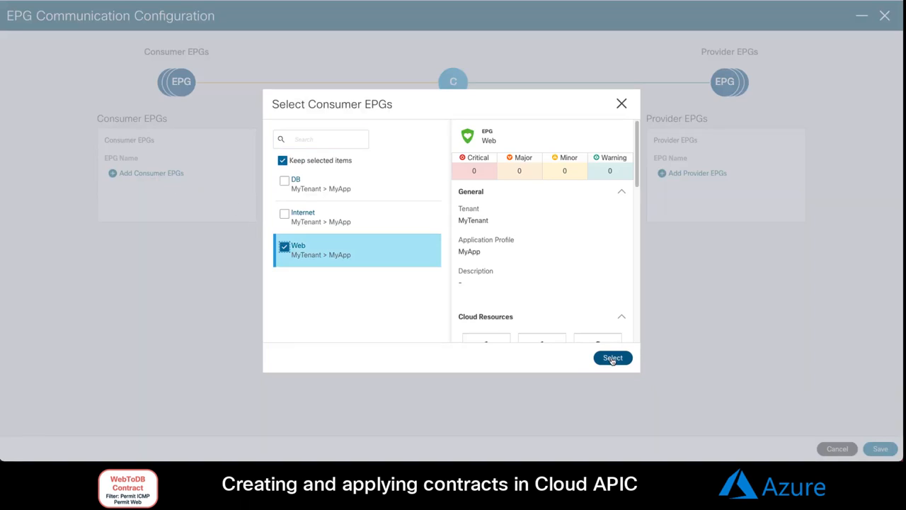
Step: Apply WebtoDB with Web as consumer and DB as provider, then return to the dashboard
left_click(612, 357)
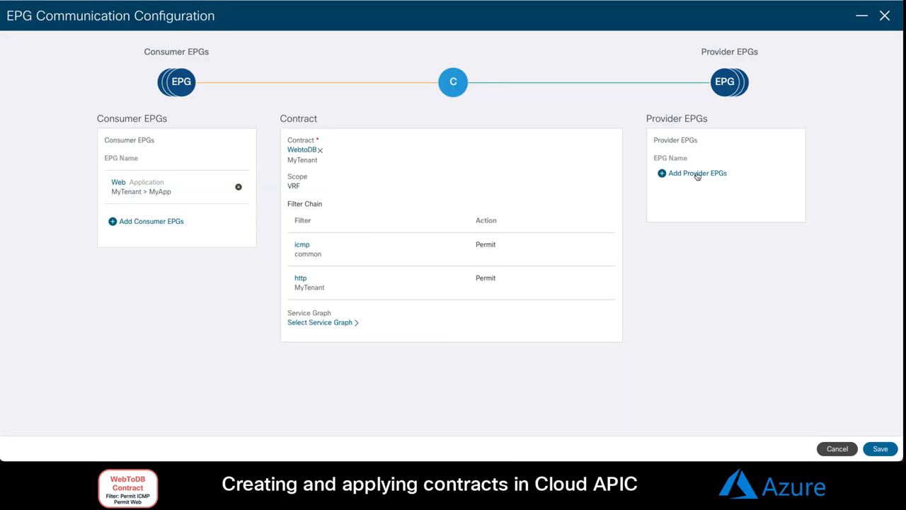
left_click(697, 173)
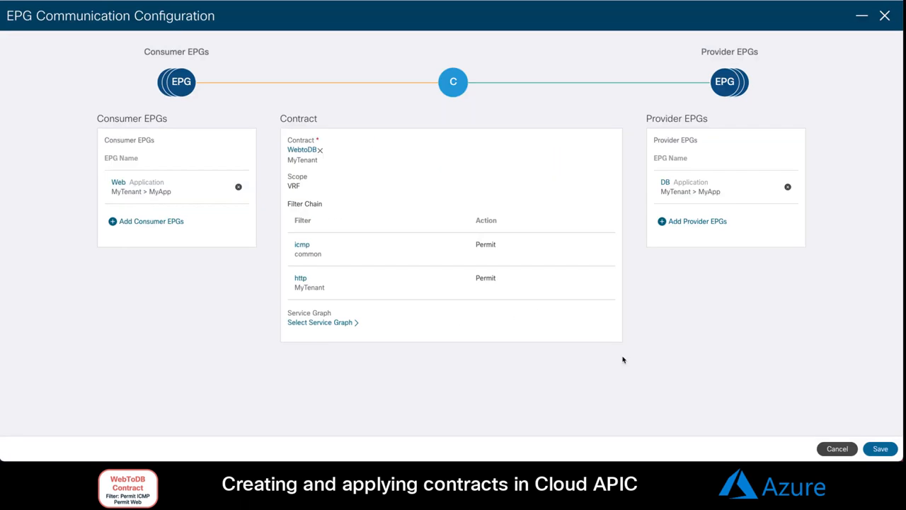
left_click(880, 447)
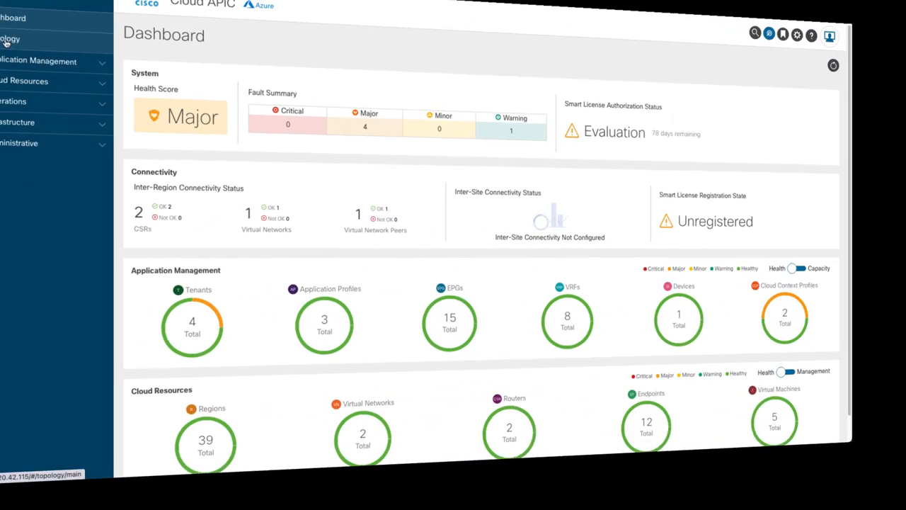
Step: Review the MyApp topology under MyTenant, then switch to the Azure resource groups list
left_click(10, 39)
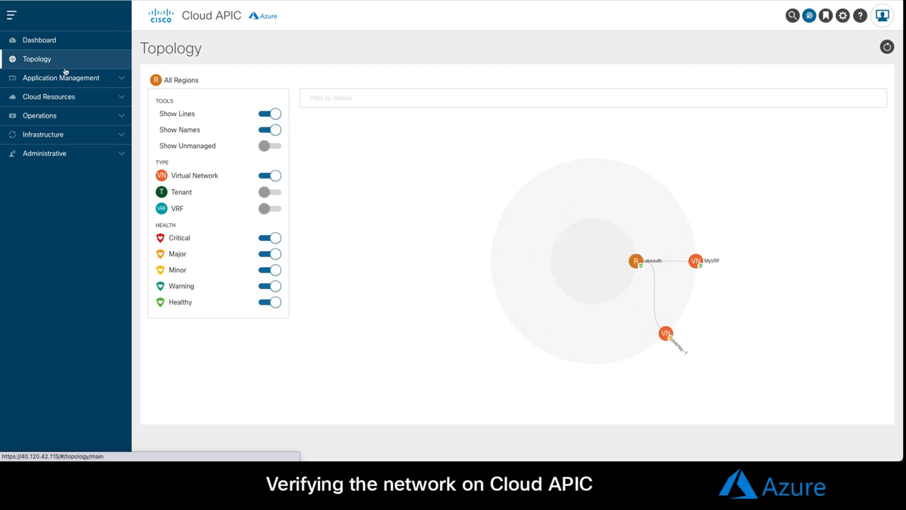
left_click(665, 334)
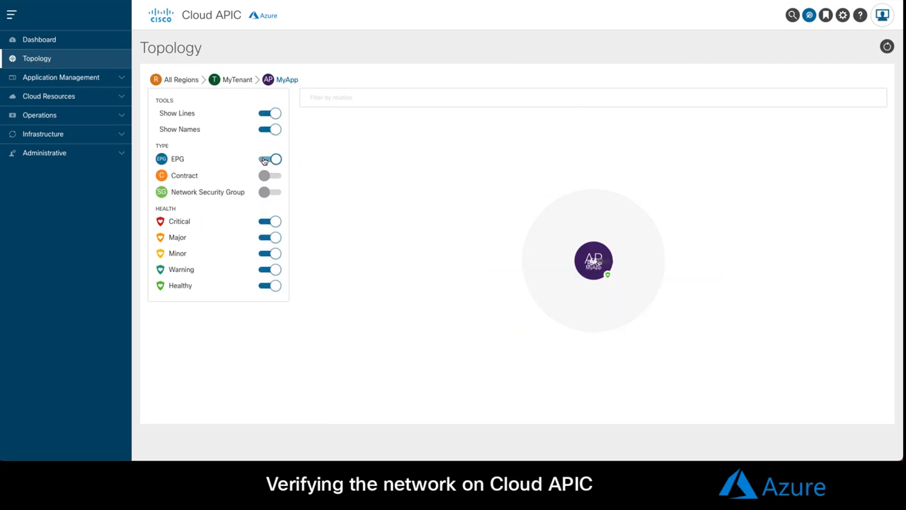
left_click(269, 175)
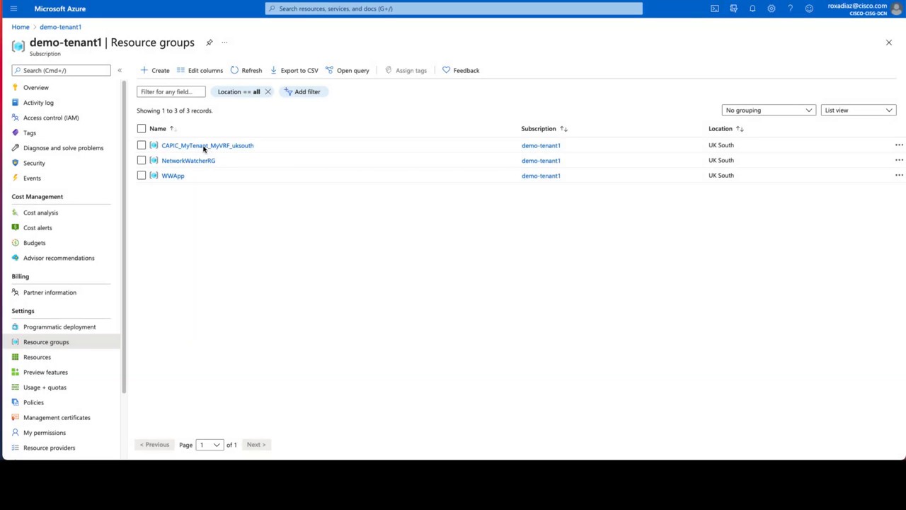
Step: Inspect the az1 security group in CAPIC_MyTenant_MyVRF_uksouth for outbound TCP 80 and ICMP rules to DB
left_click(207, 145)
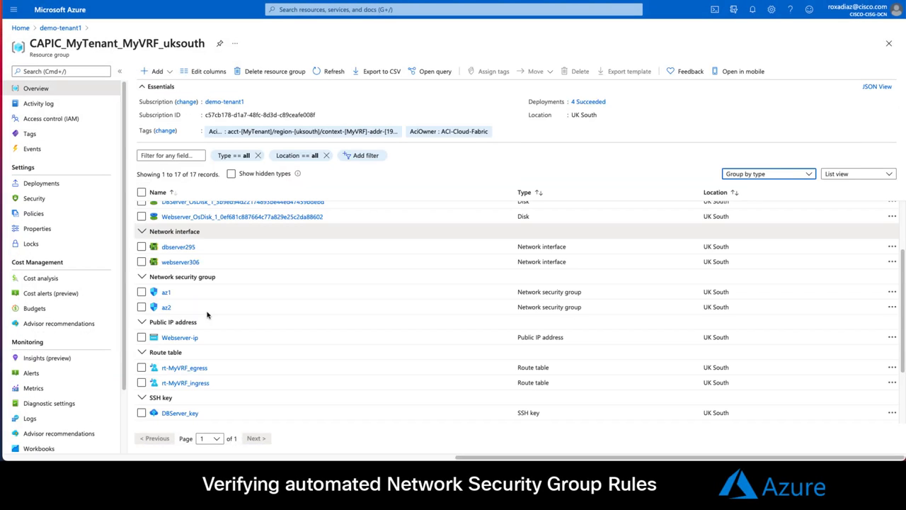
left_click(167, 292)
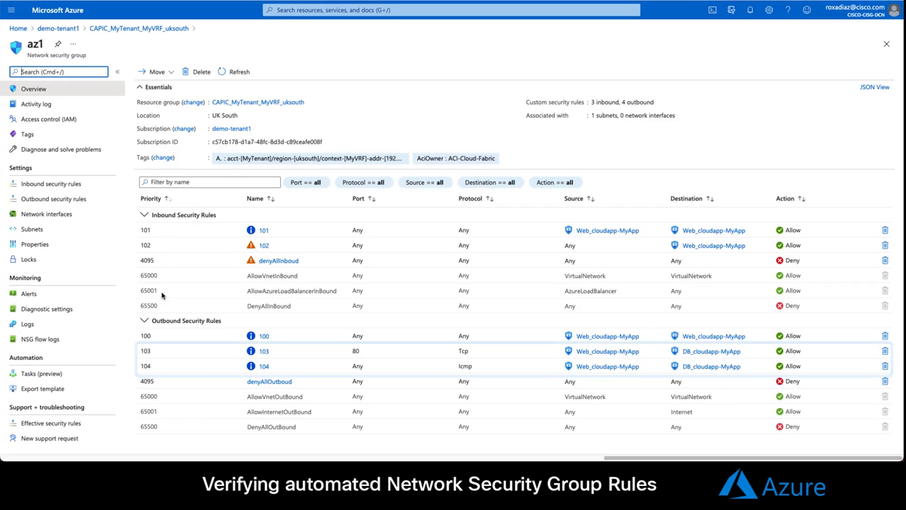